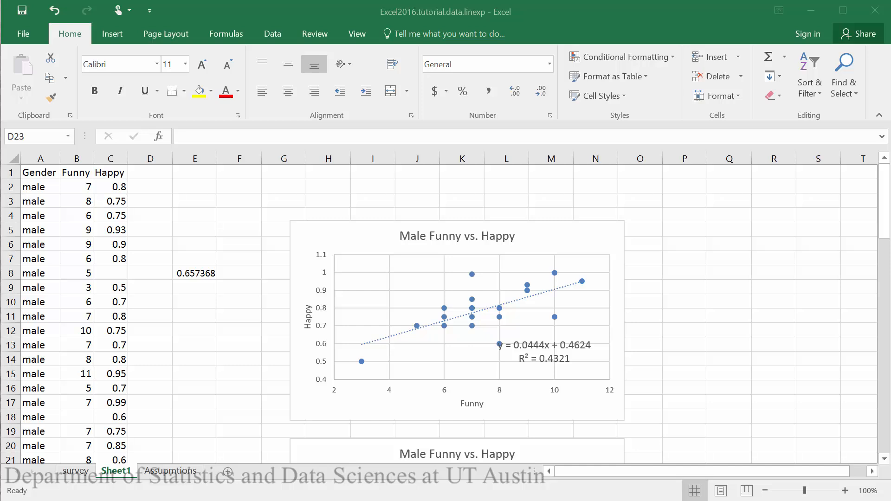
mouse_move(428, 318)
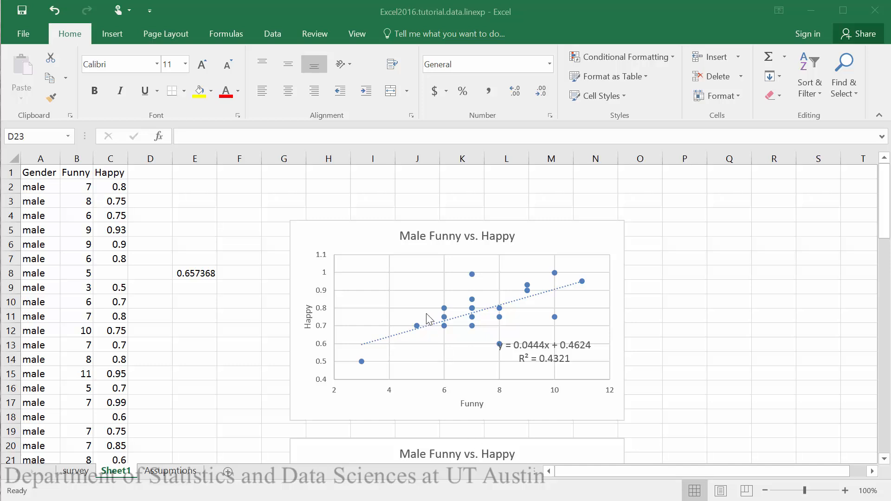
mouse_move(443, 379)
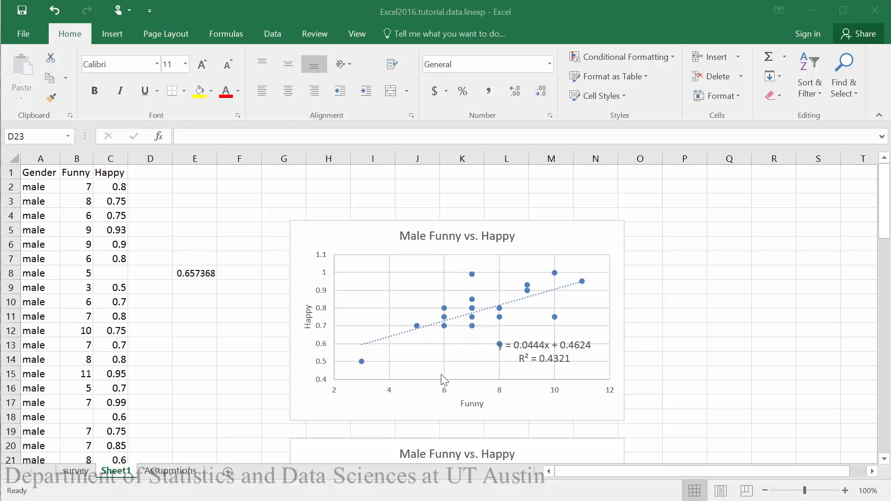
mouse_move(443, 400)
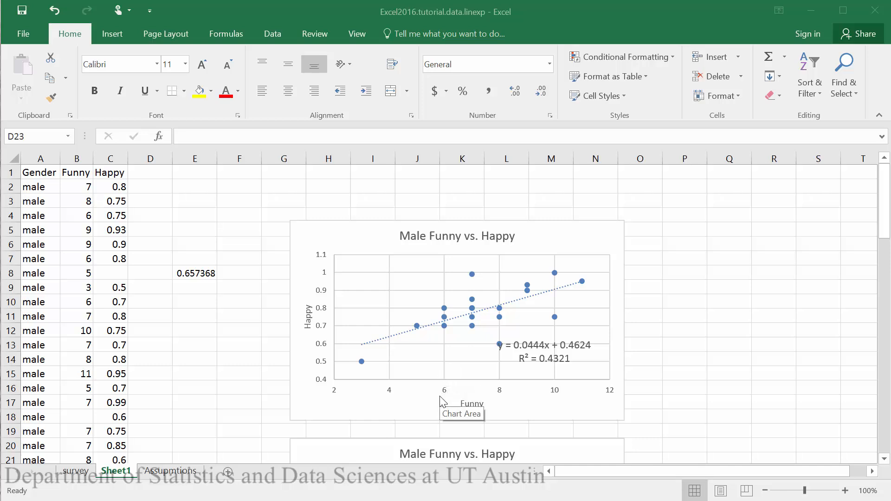
mouse_move(439, 404)
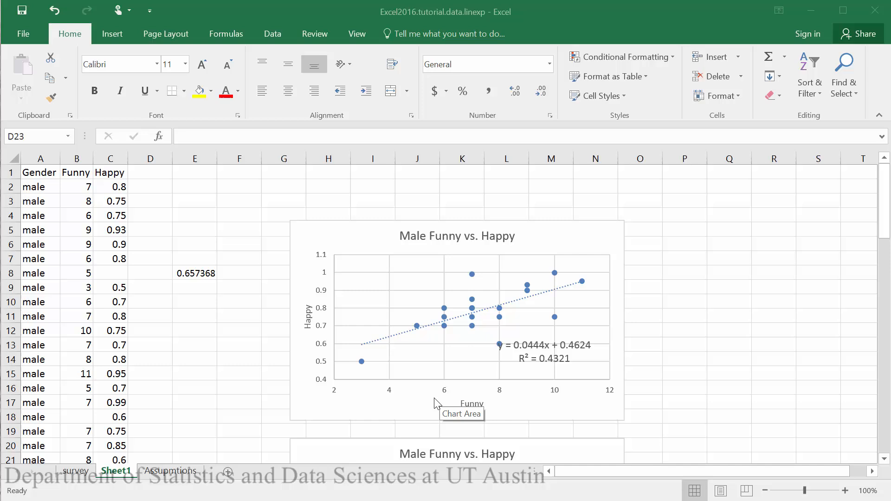
mouse_move(418, 398)
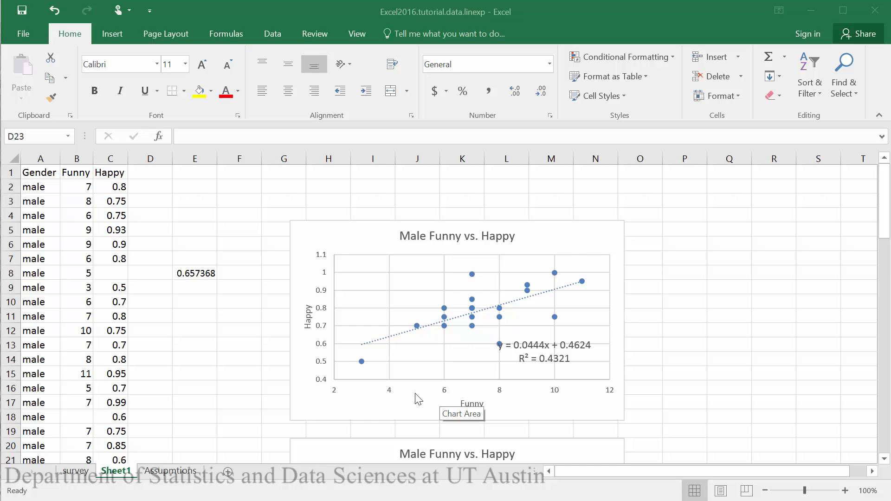
mouse_move(395, 376)
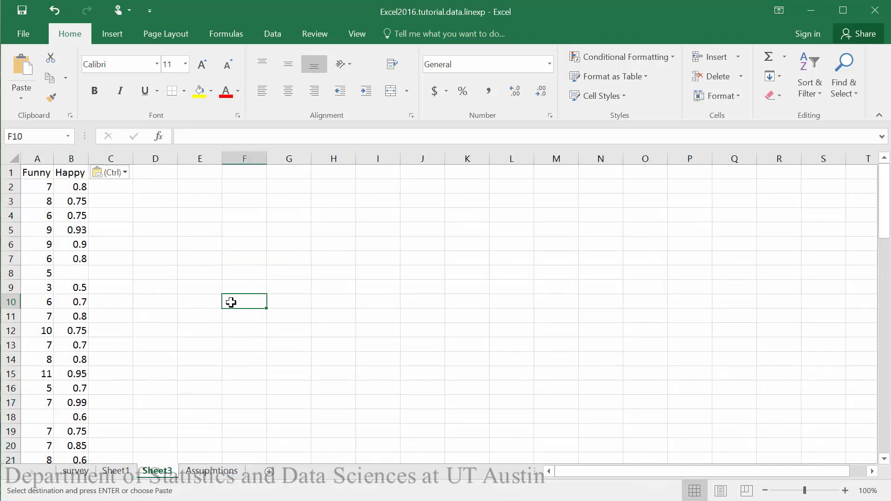
mouse_move(226, 293)
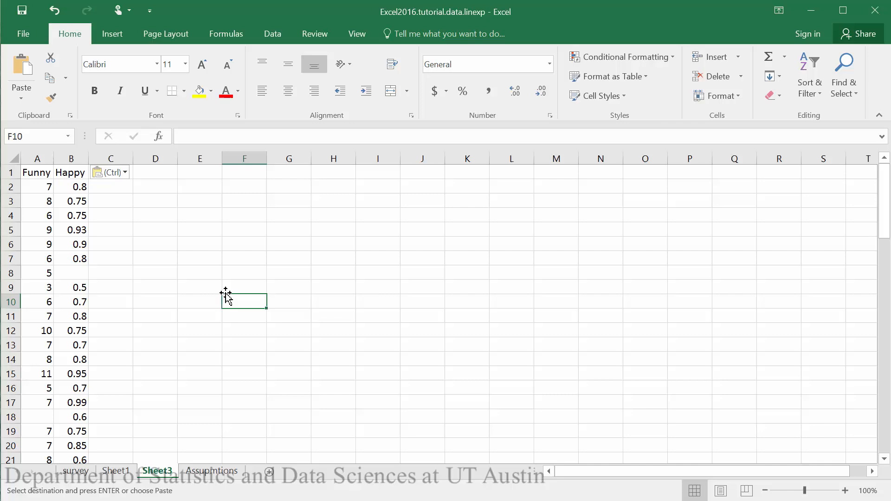
mouse_move(224, 295)
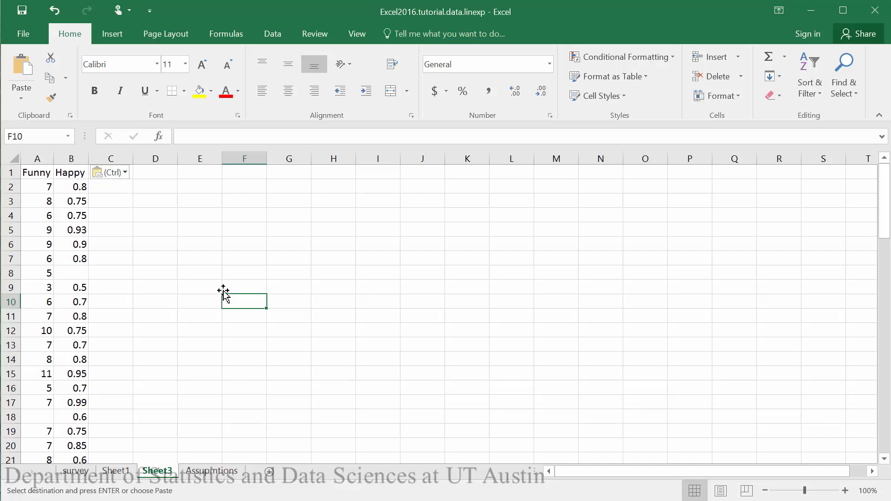
mouse_move(220, 294)
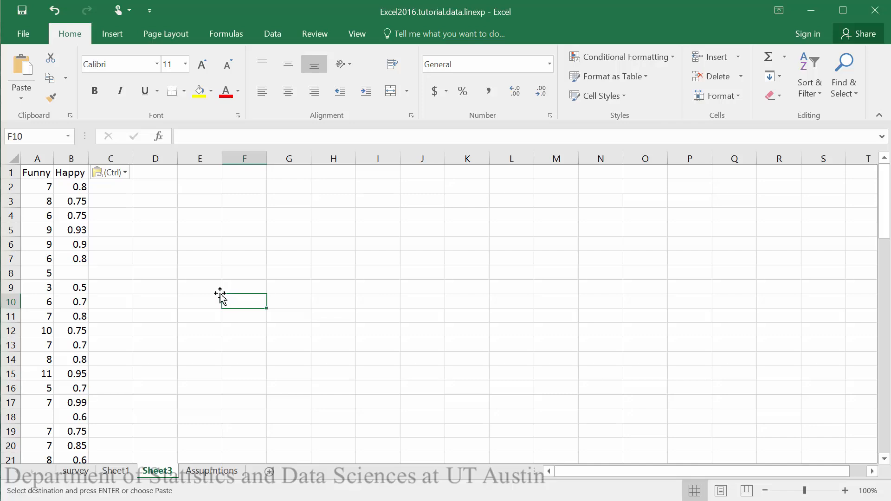
mouse_move(201, 299)
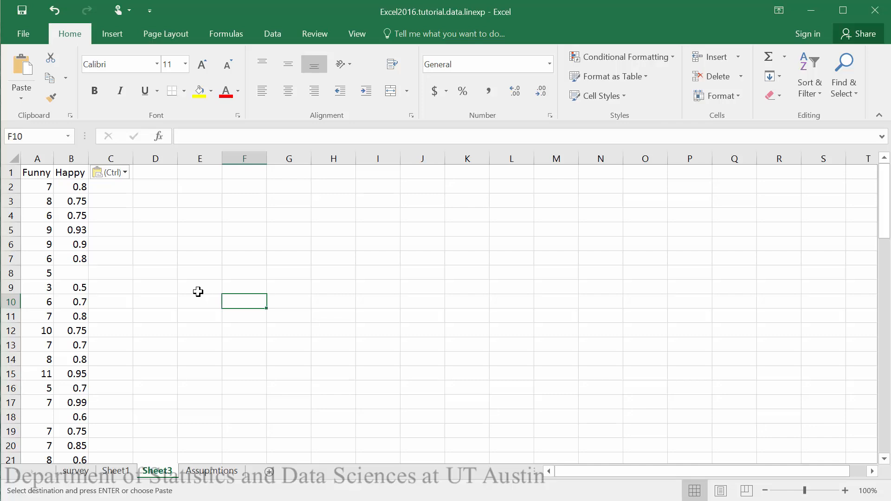
mouse_move(117, 290)
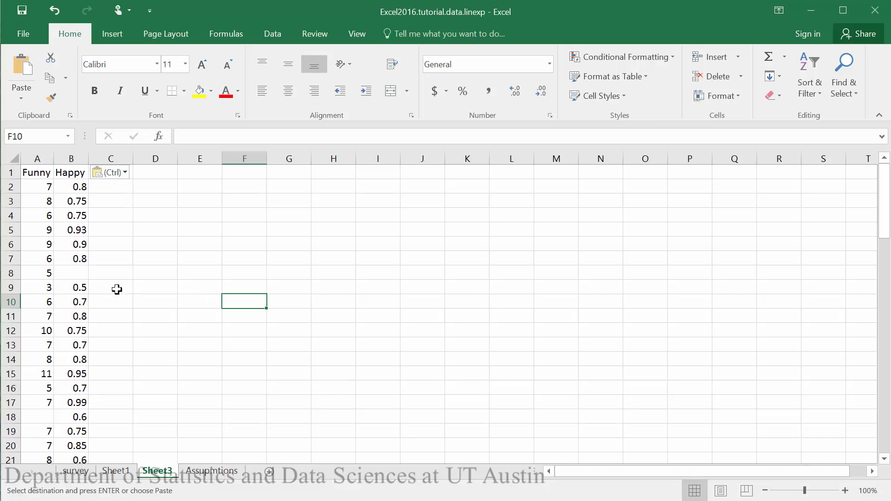
mouse_move(108, 292)
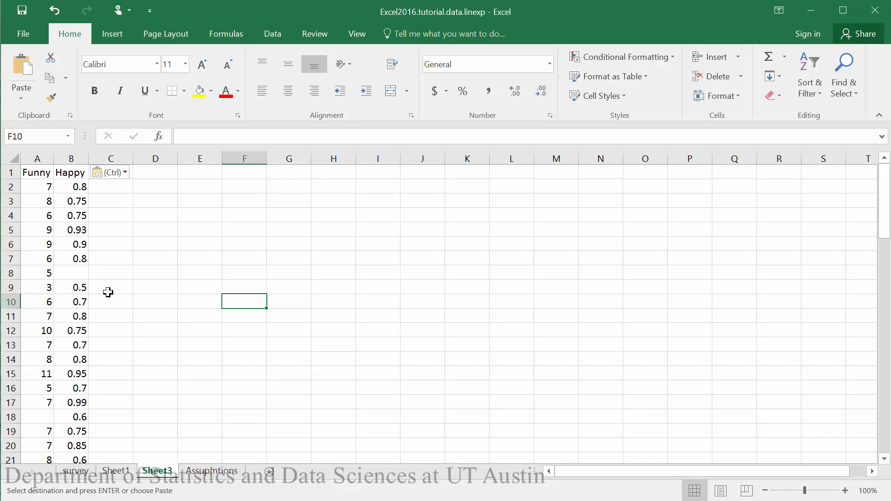
Step: Sort columns A:B by Funny from smallest to largest after noting the blank Funny and Happy cells
left_click(37, 417)
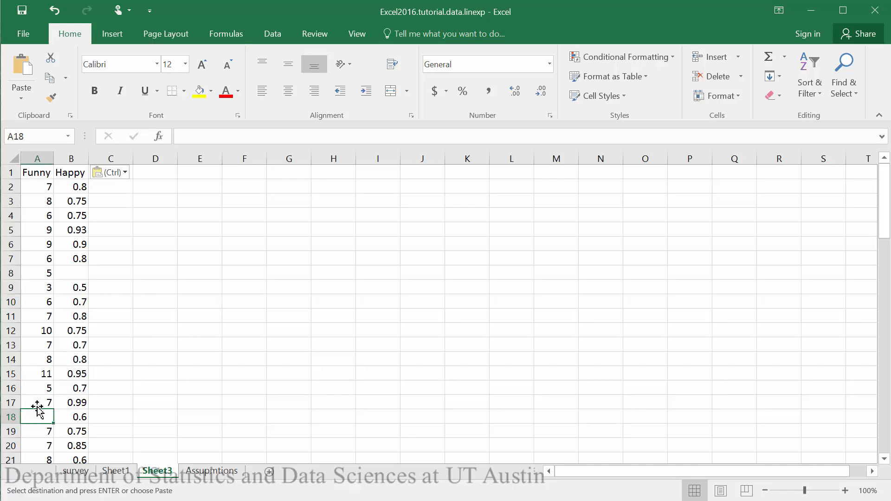
left_click(71, 273)
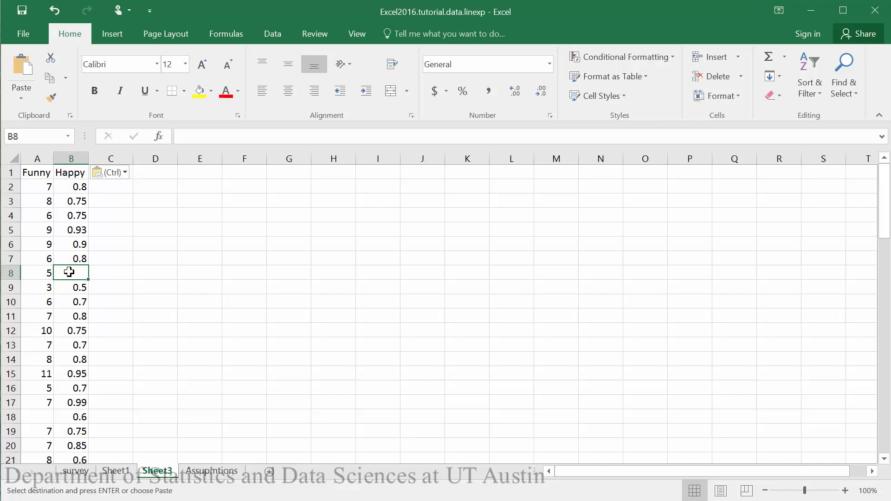
mouse_move(37, 158)
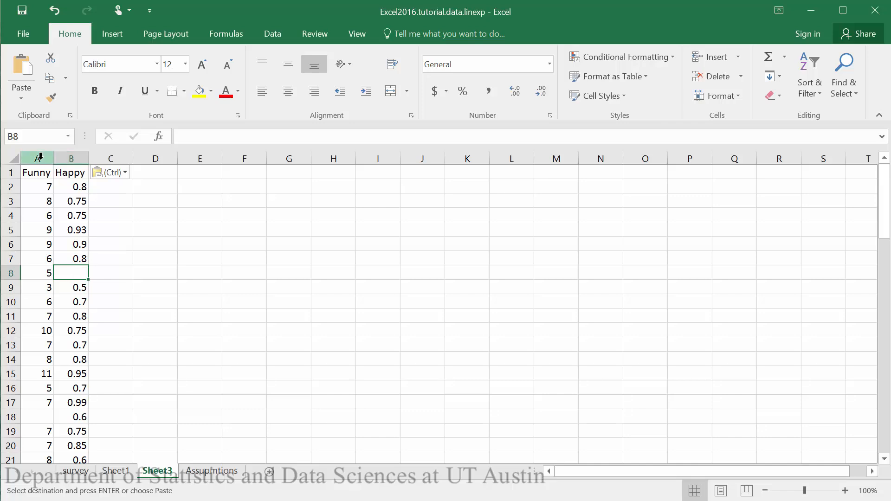
left_click(272, 34)
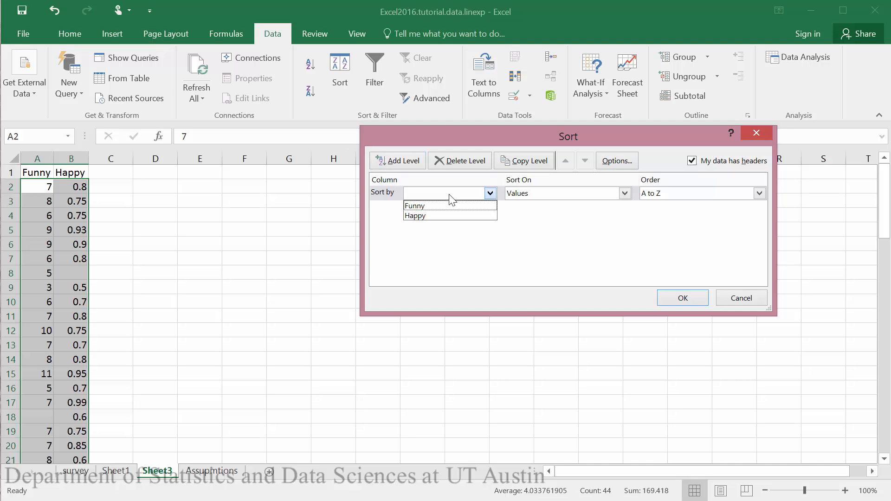
left_click(415, 206)
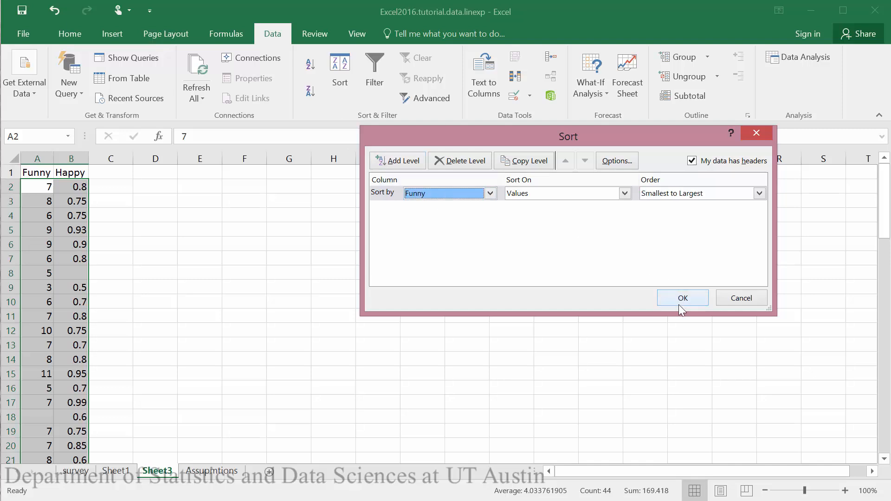
left_click(682, 298)
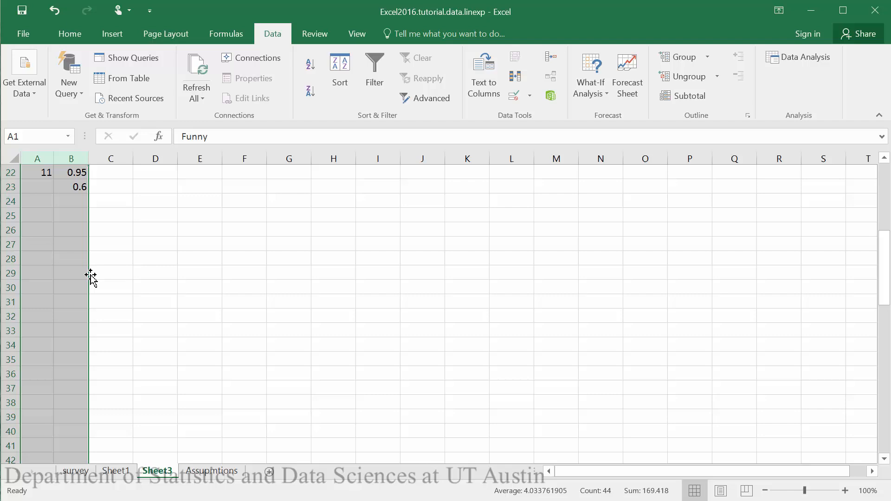
Step: Delete row 23, which lacks a Funny value
left_click(70, 258)
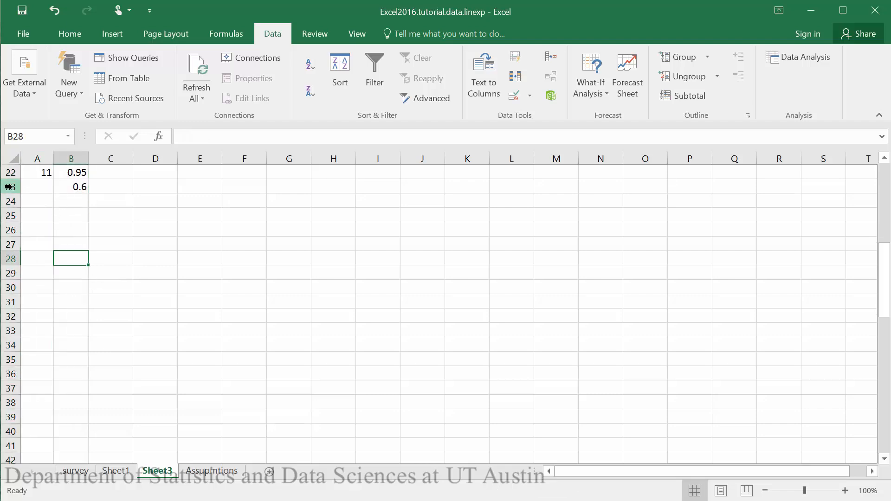
left_click(10, 186)
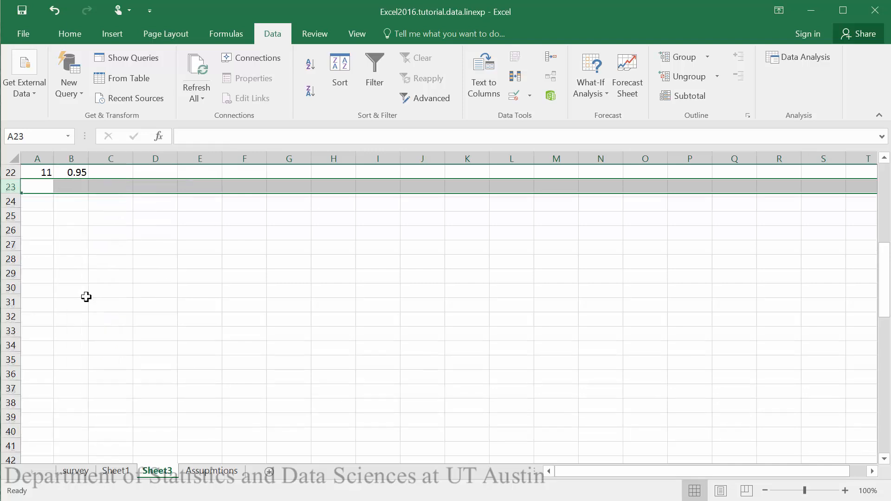
scroll("up", 3)
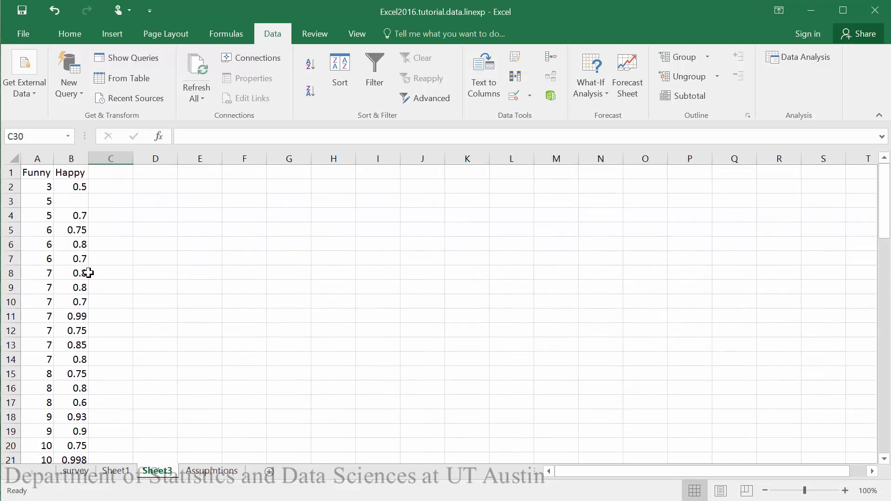
Step: Sort columns A:B by Happy from smallest to largest and drop the row with no Happy value
left_click(37, 159)
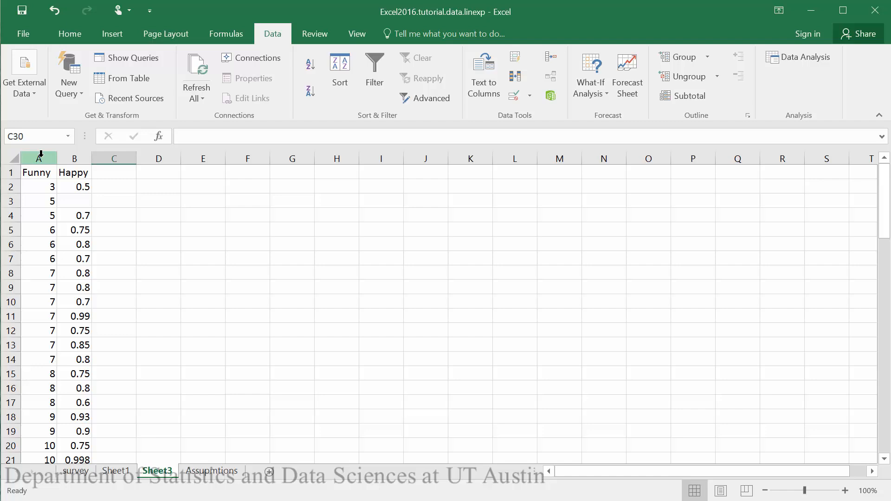
left_click(340, 67)
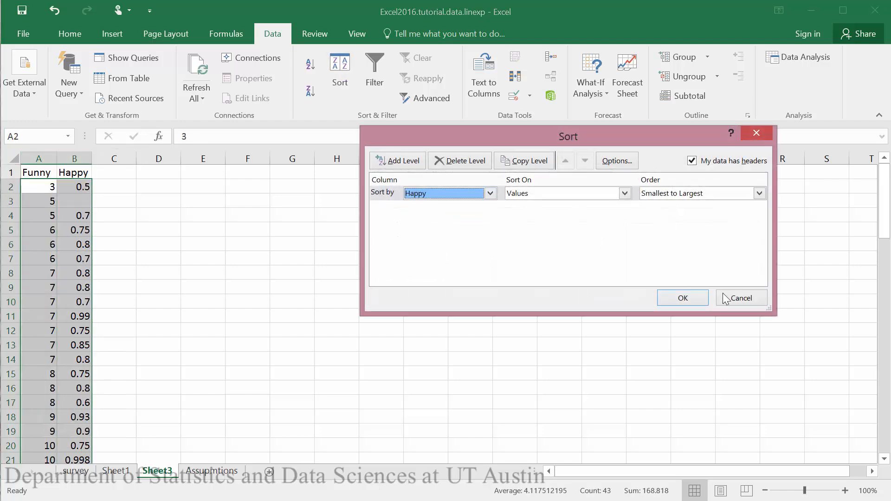
left_click(682, 298)
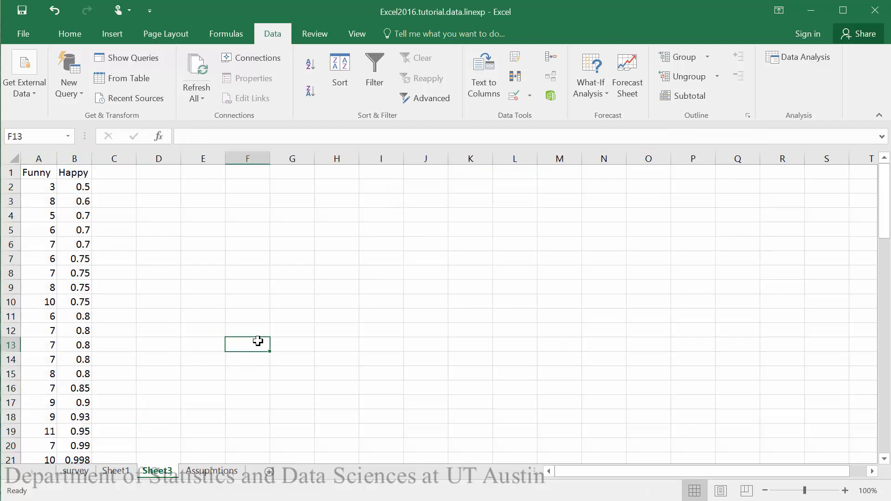
scroll("down", 3)
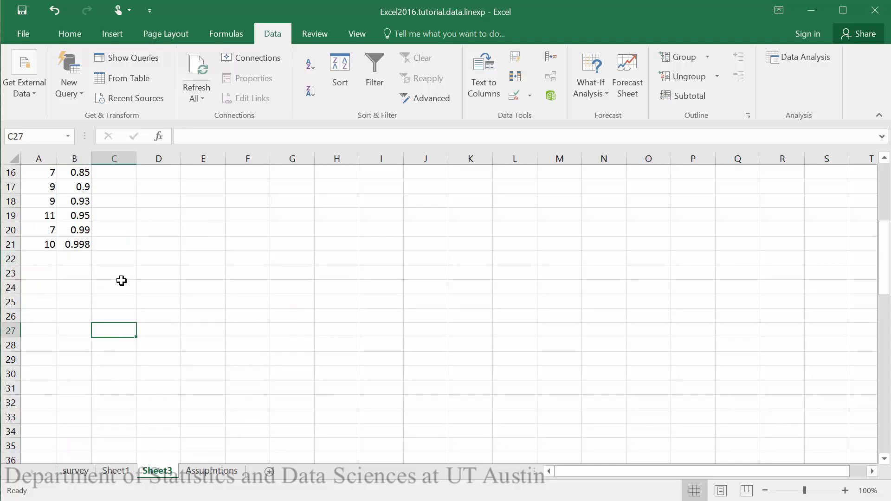
scroll("up", 3)
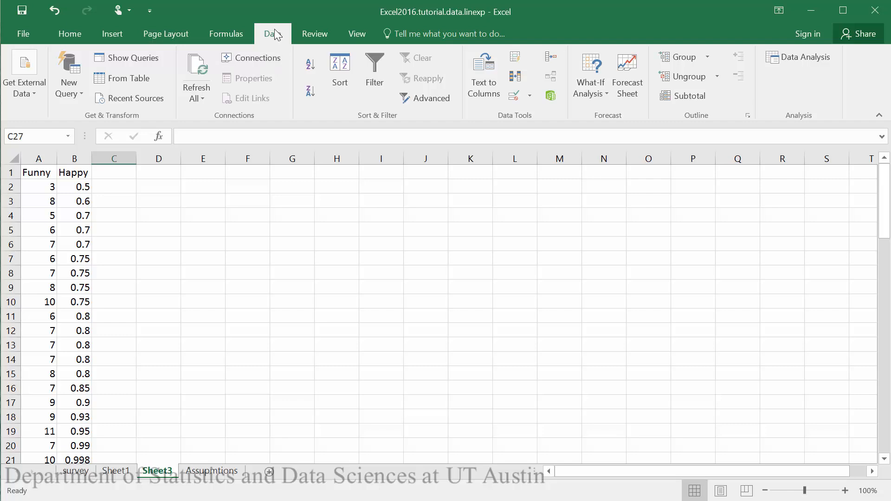
Step: Choose Regression from the Data Analysis tools list
left_click(798, 56)
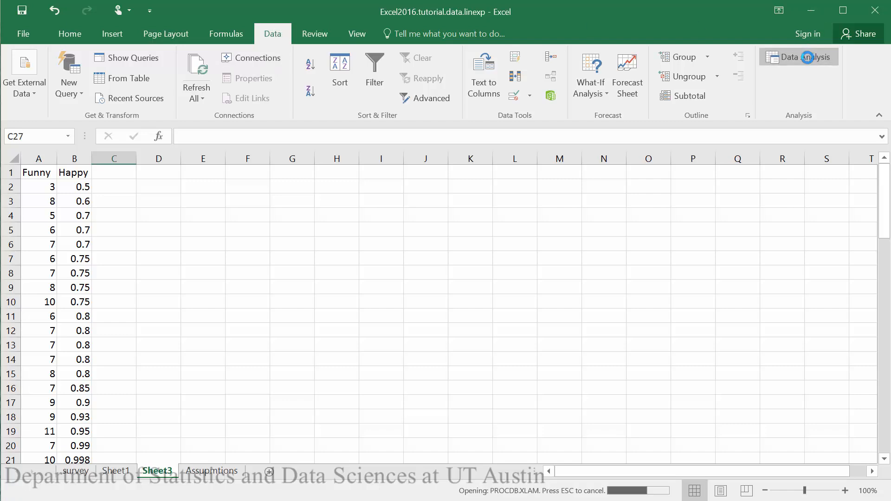
left_click(798, 57)
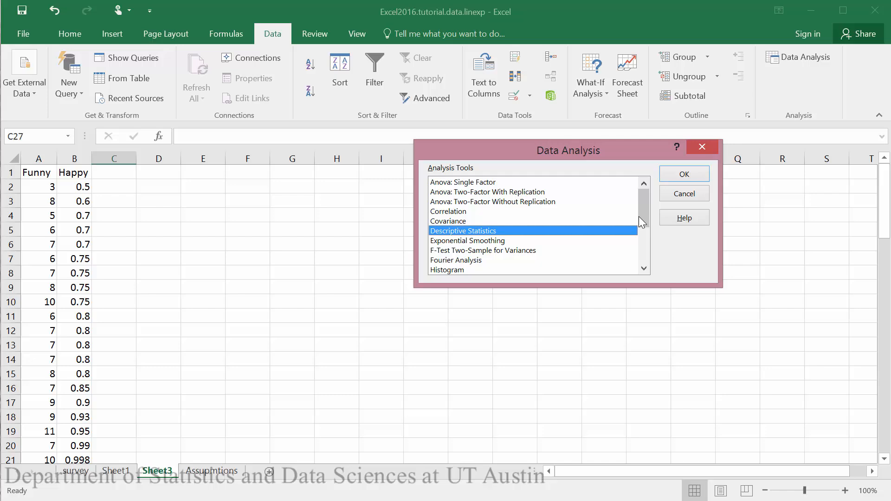
scroll("down", 3)
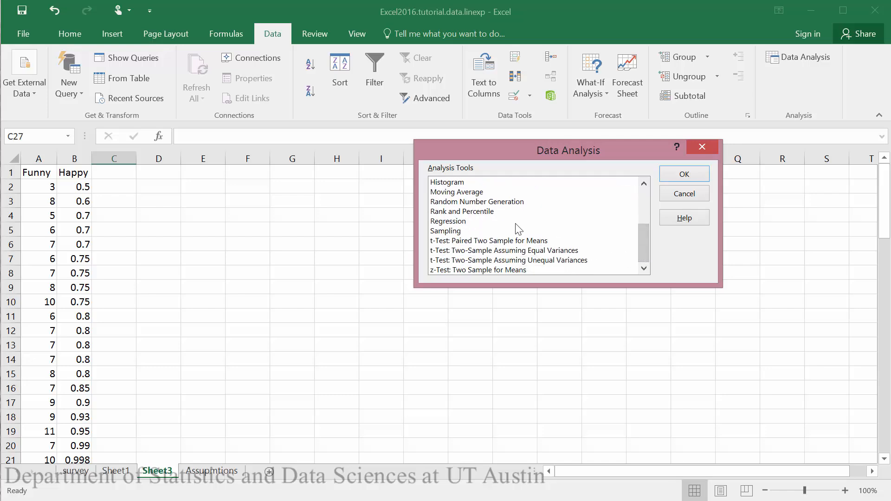
left_click(683, 173)
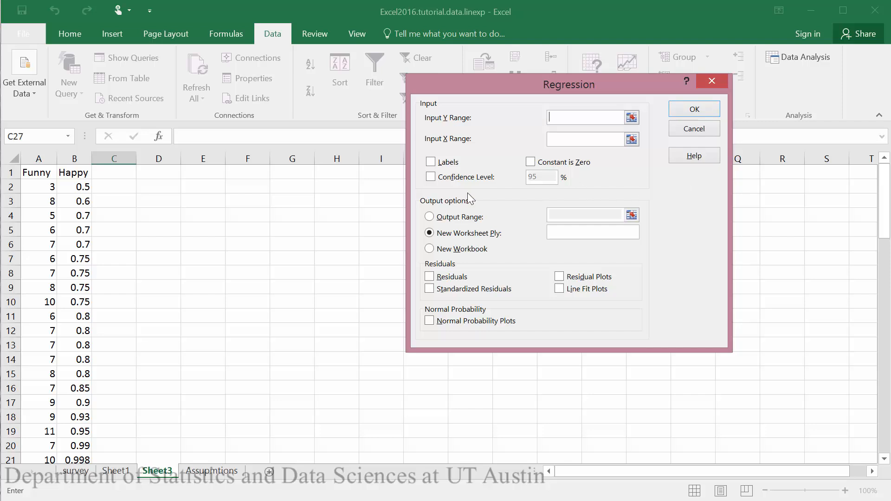
mouse_move(107, 203)
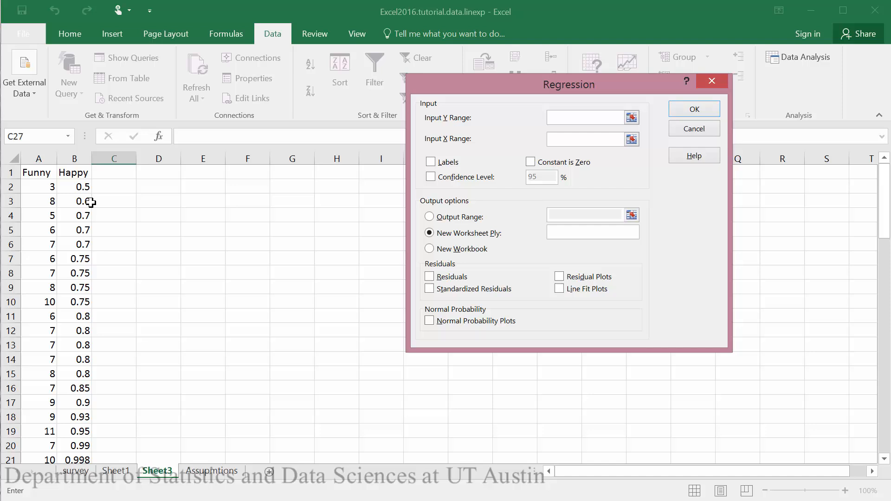
mouse_move(72, 175)
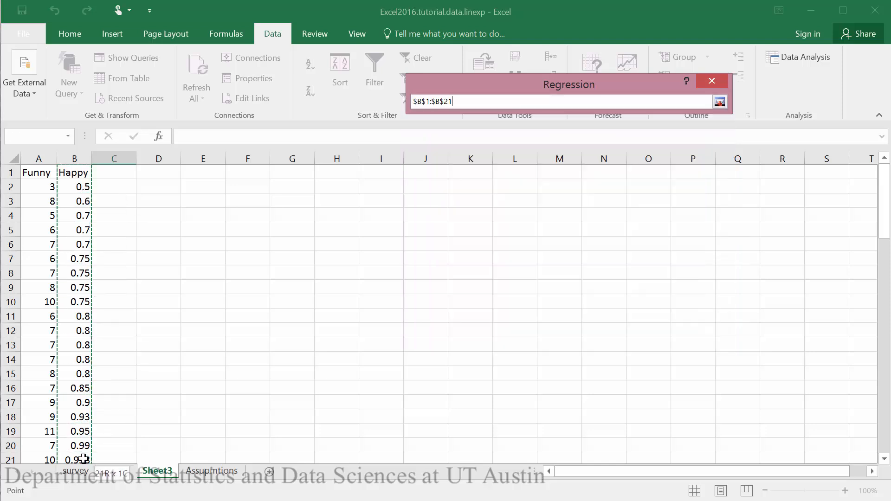
Step: Set Input Y Range to Happy B1:B21 and Input X Range to Funny A1:A21, with Labels ticked
left_click(718, 101)
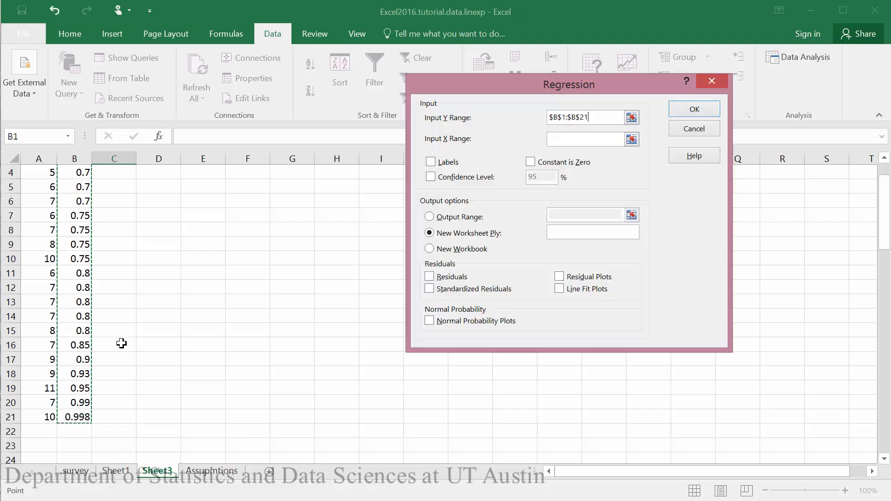
mouse_move(289, 221)
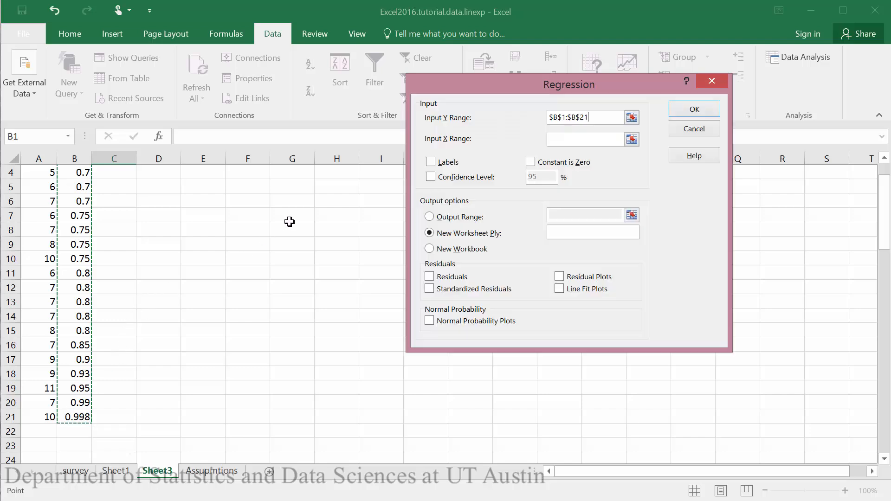
mouse_move(92, 187)
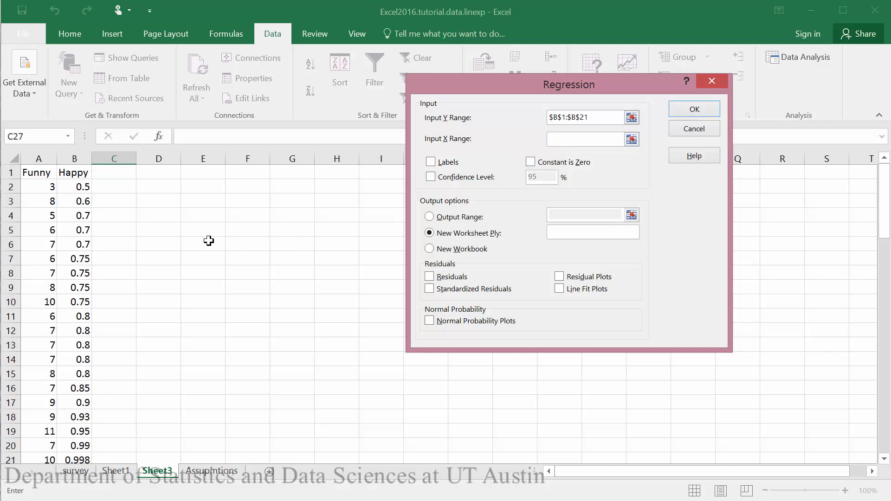
left_click(631, 138)
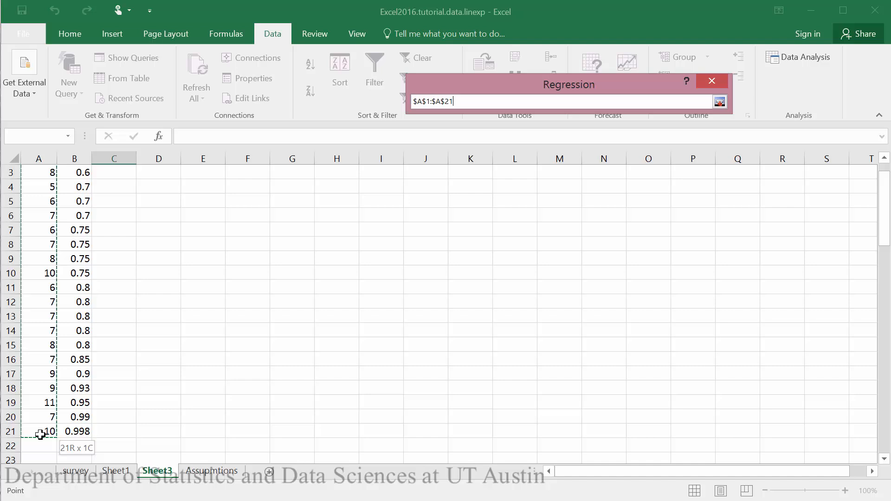
left_click(719, 101)
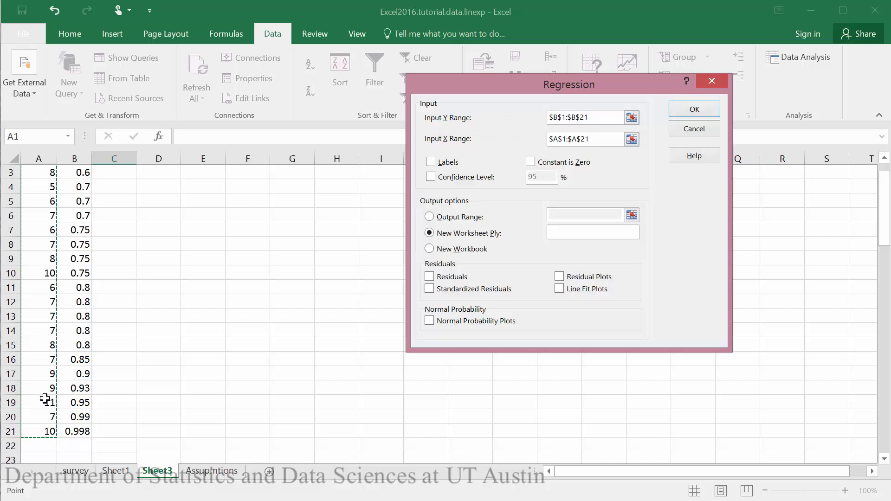
scroll("up", 3)
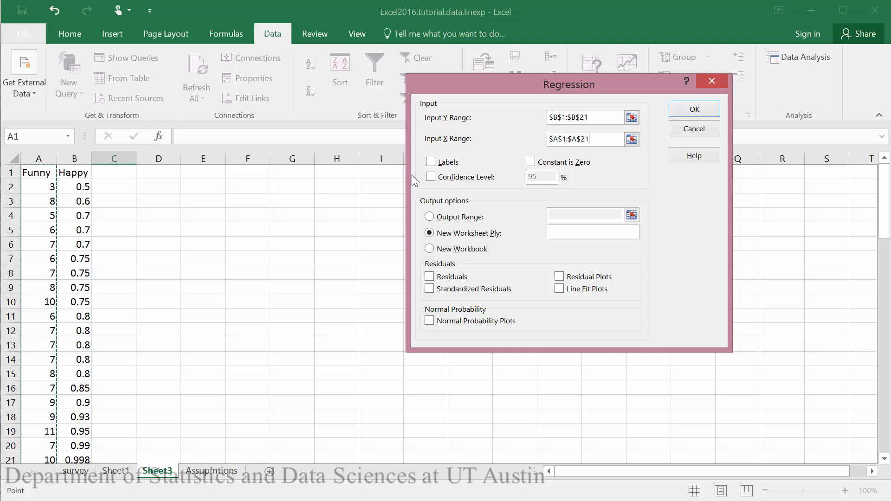
left_click(430, 161)
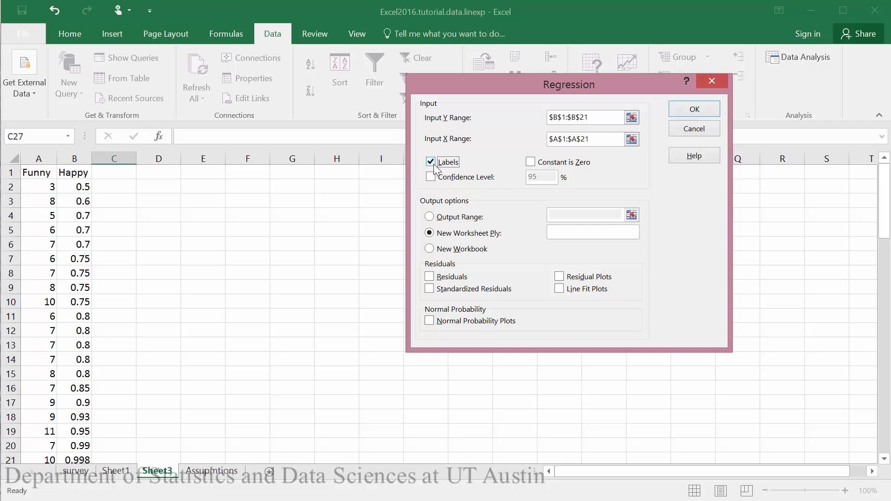
left_click(430, 161)
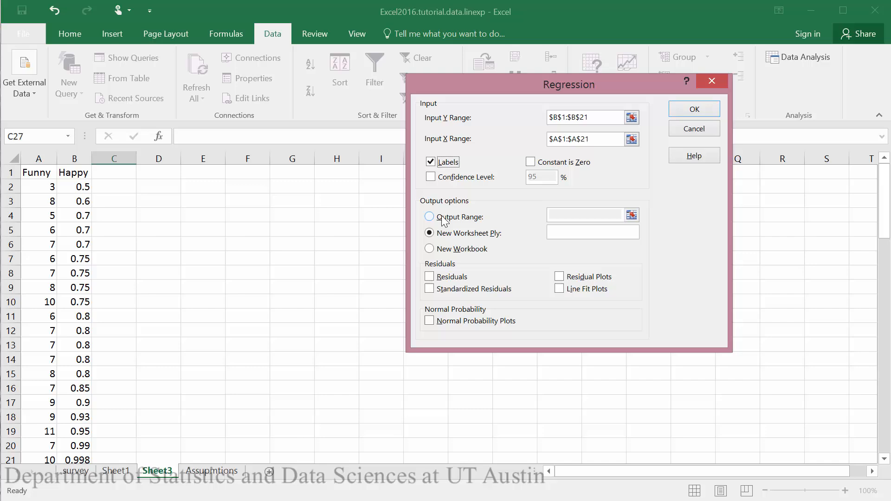
Step: Set the Output Range to cell E2 on this sheet and enable Residual Plots
left_click(430, 216)
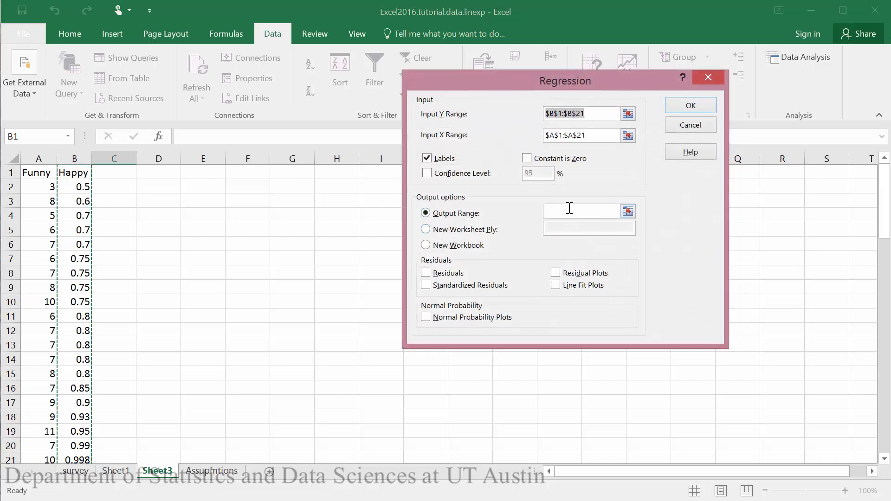
left_click(573, 212)
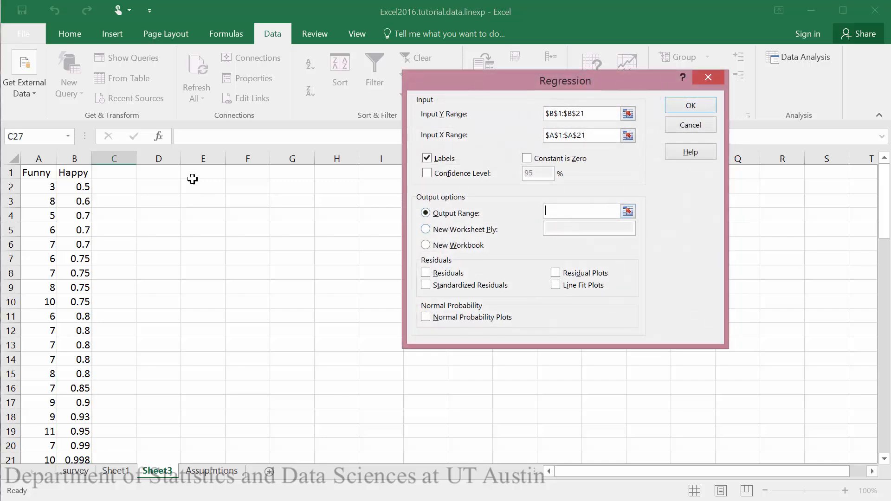
left_click(204, 186)
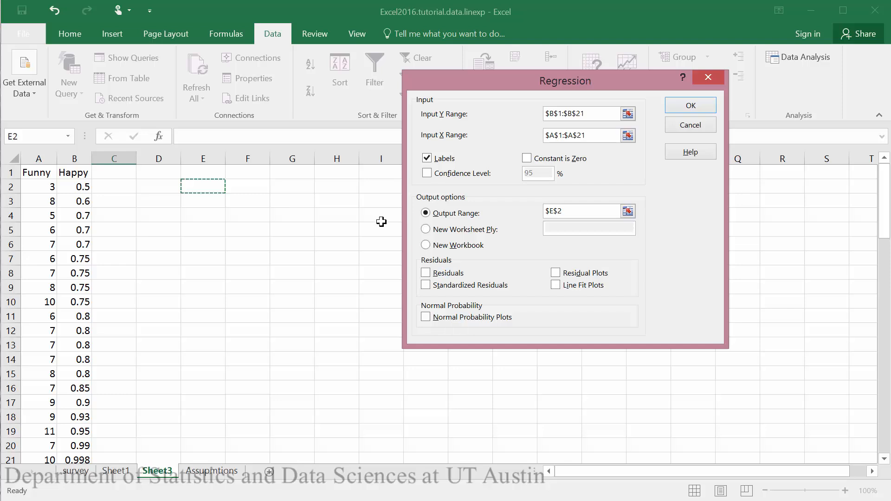
mouse_move(389, 228)
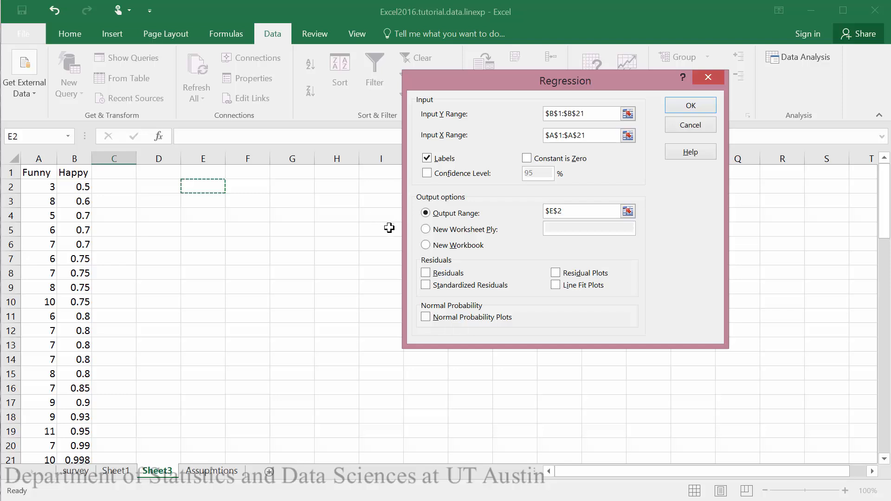
mouse_move(555, 272)
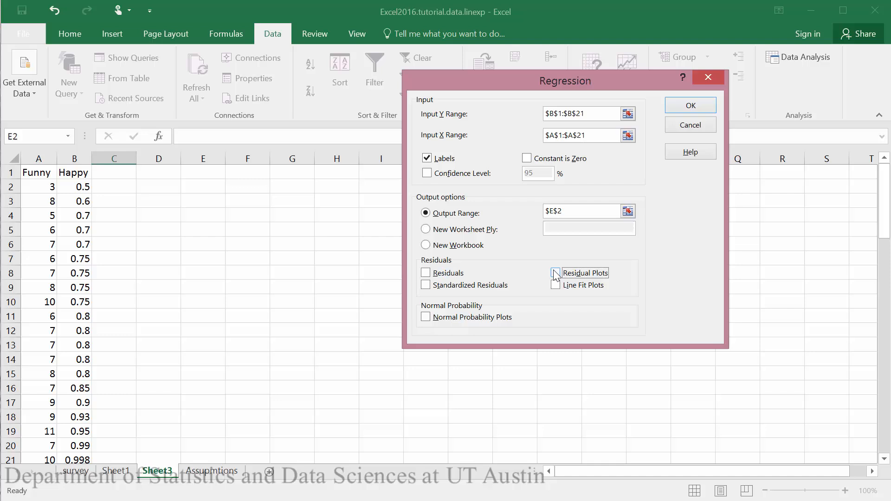
left_click(555, 273)
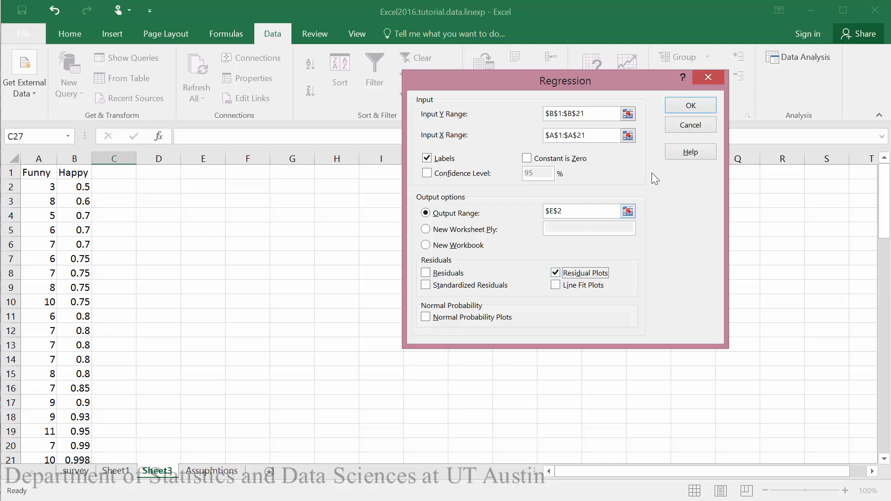
Step: Run the regression onto Sheet3 and glance at Sheet1 for comparison
left_click(689, 105)
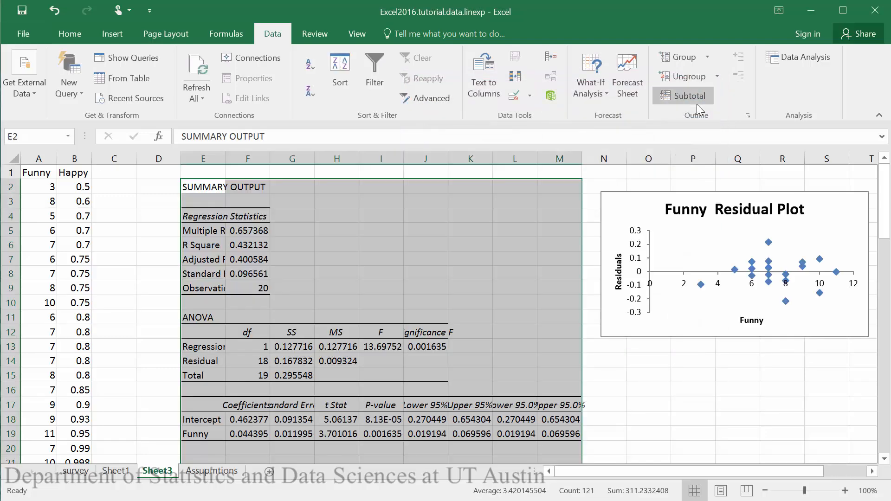
left_click(692, 390)
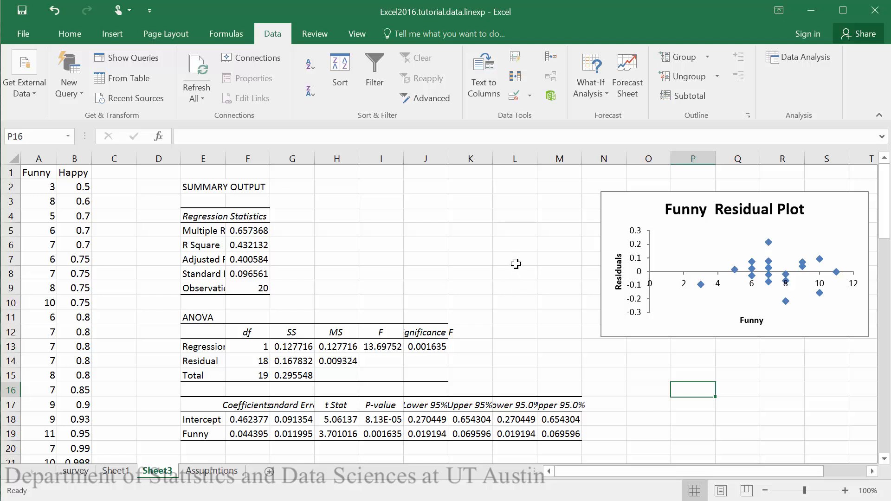
scroll("down", 3)
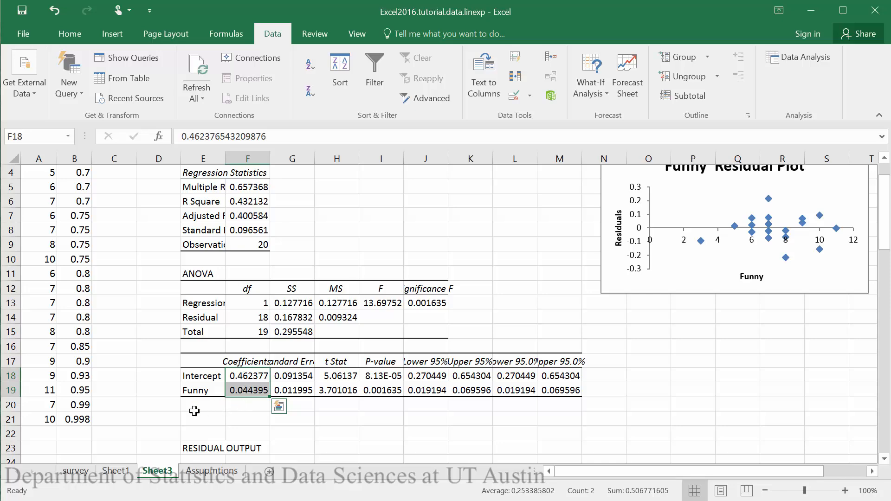
left_click(116, 470)
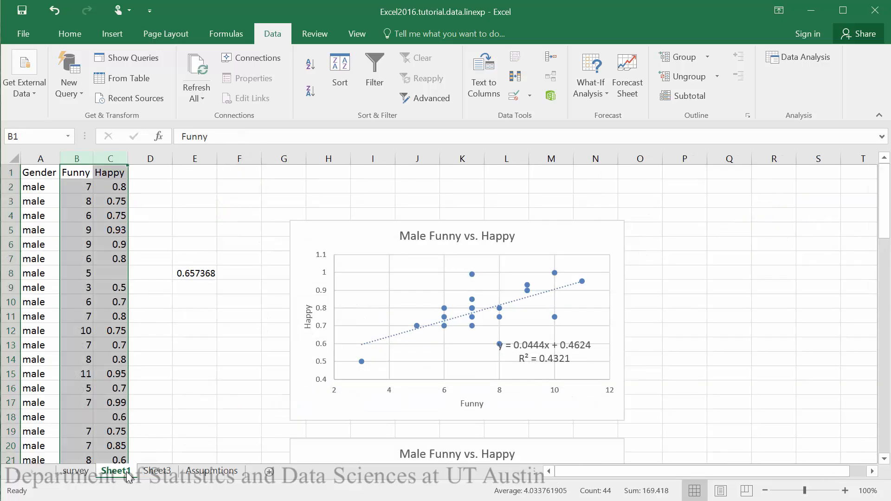
mouse_move(396, 343)
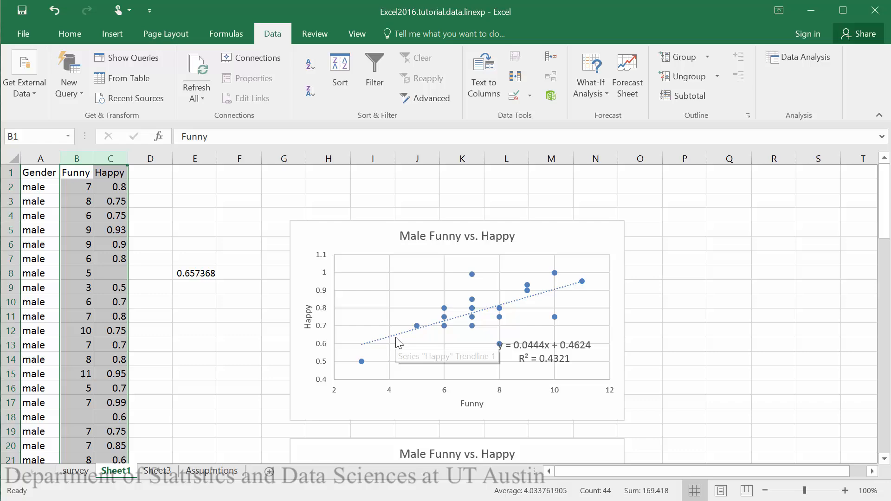
mouse_move(197, 472)
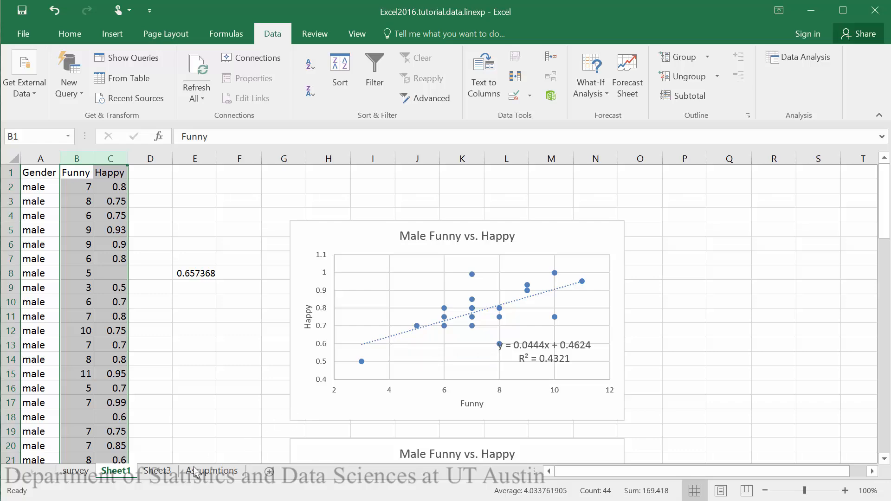
Step: Inspect the R Square and Multiple R values in Sheet3's regression summary
left_click(158, 471)
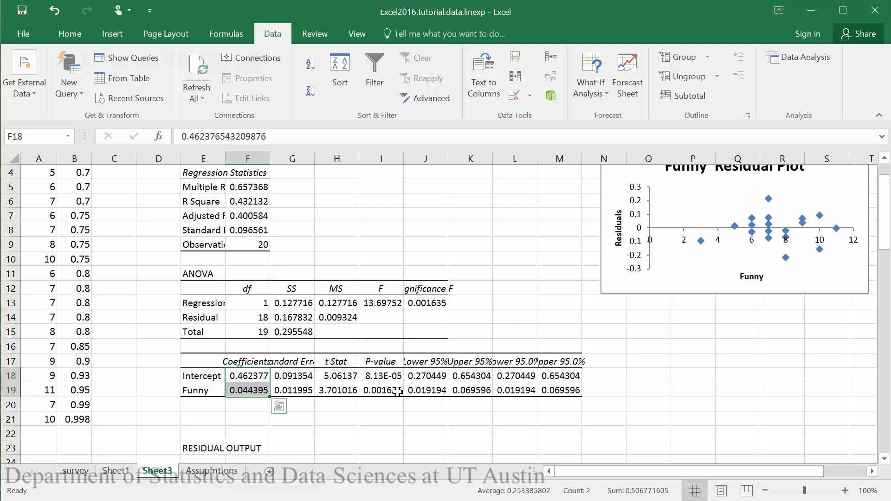
left_click(425, 361)
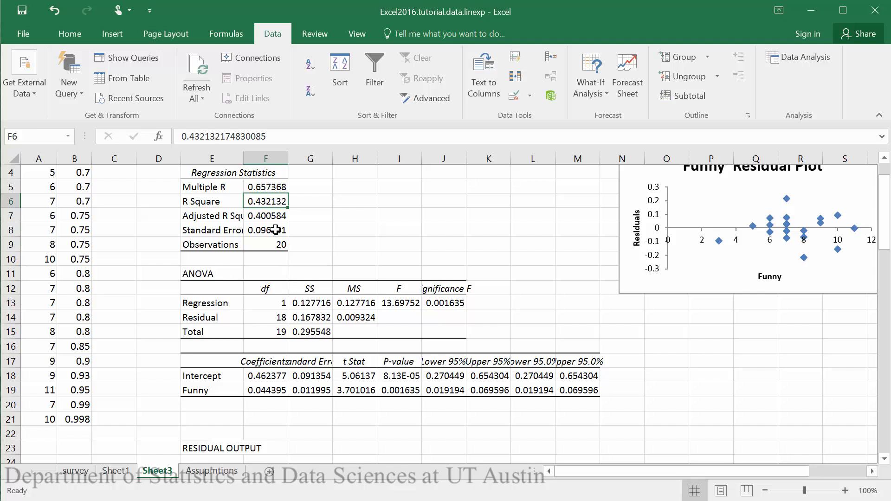
left_click(265, 187)
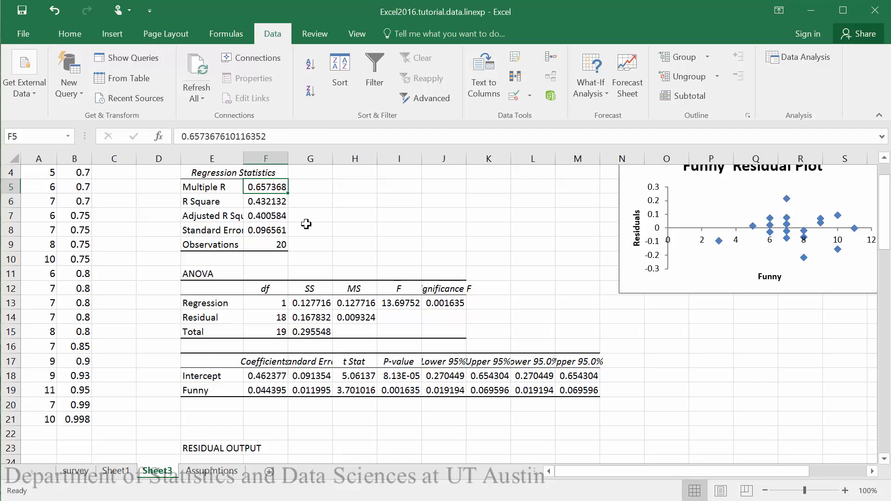
mouse_move(504, 244)
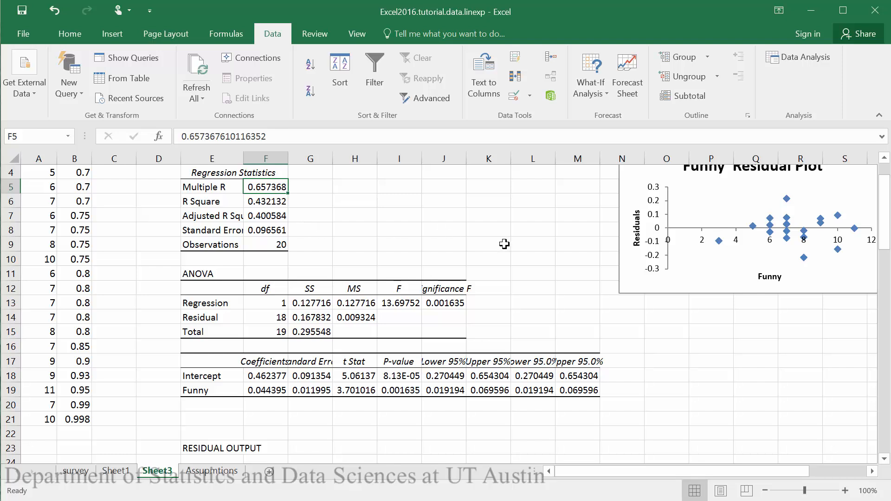
left_click(577, 273)
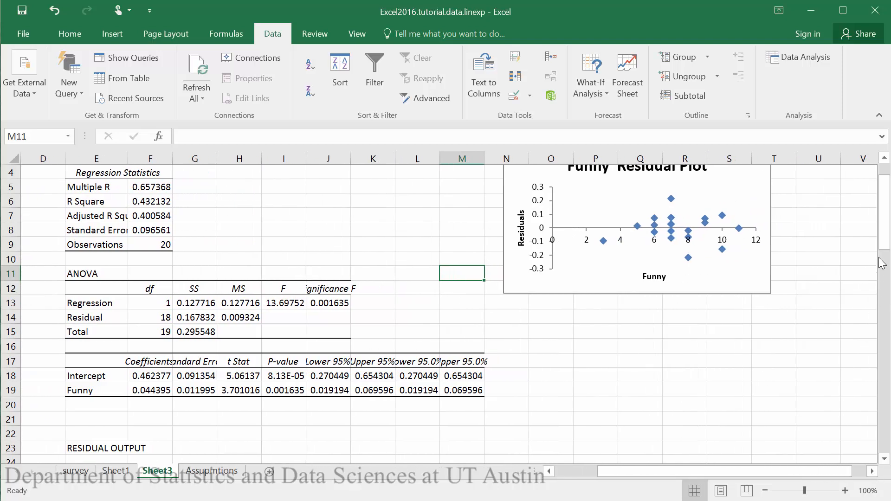
Step: Select the data points of the enlarged Funny Residual Plot to examine them
scroll("up", 3)
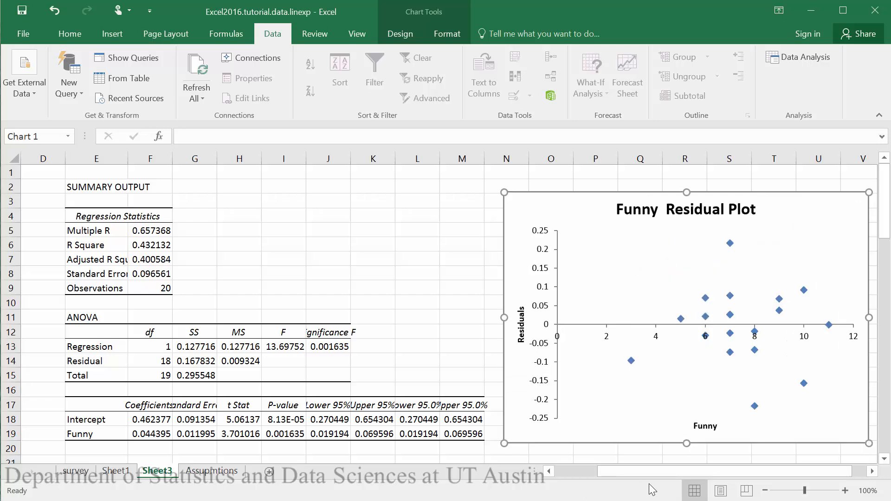
mouse_move(777, 481)
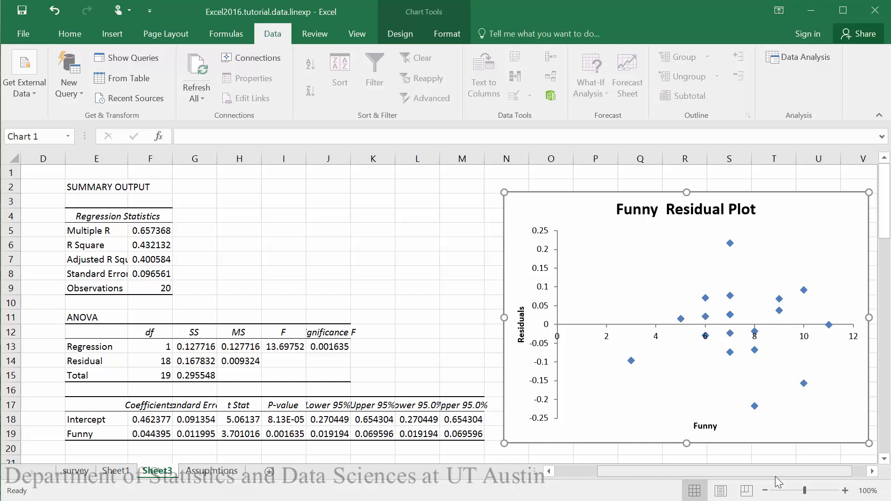
mouse_move(799, 470)
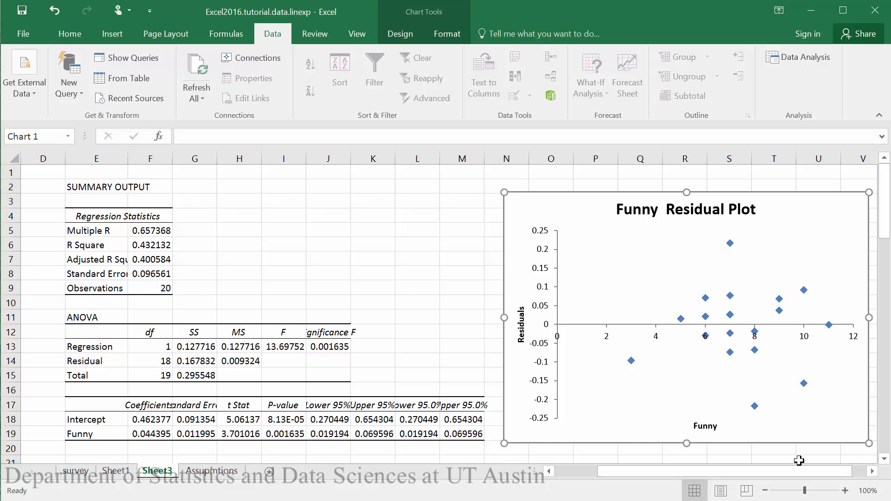
mouse_move(672, 361)
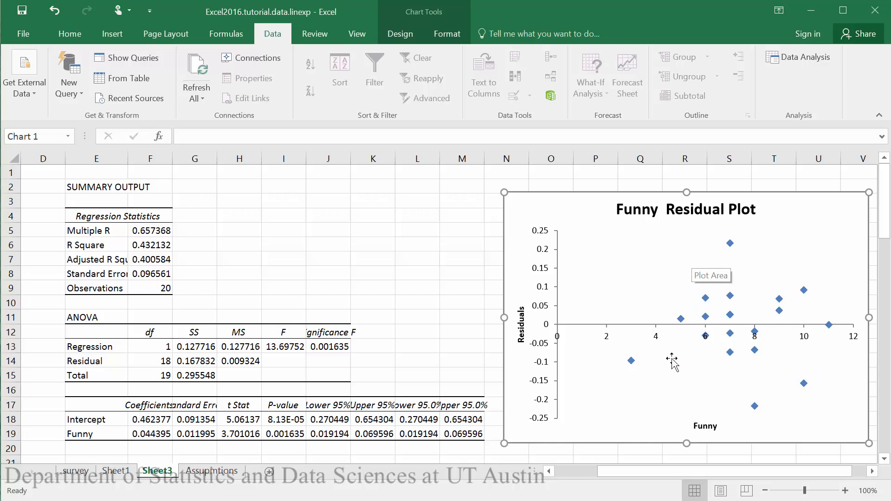
mouse_move(701, 388)
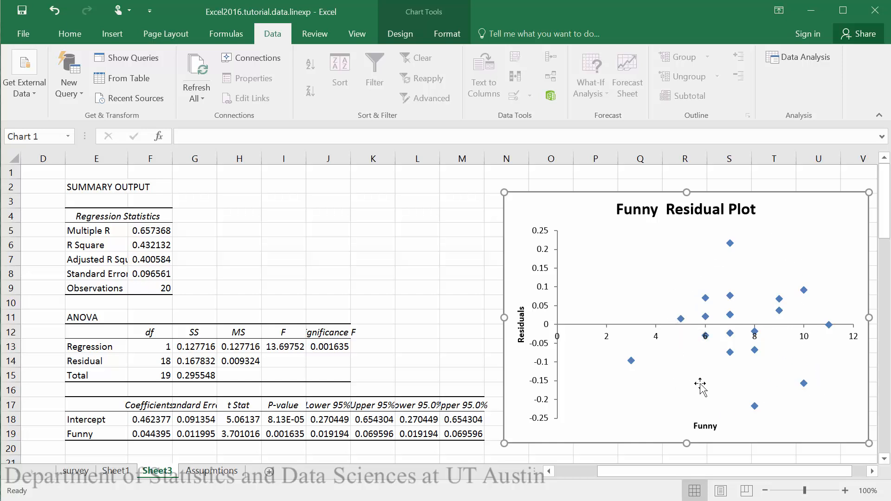
mouse_move(781, 364)
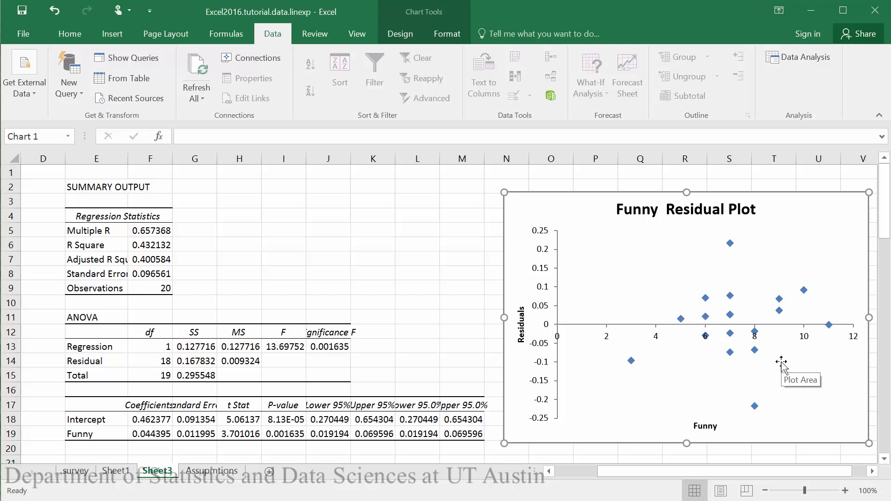
mouse_move(811, 389)
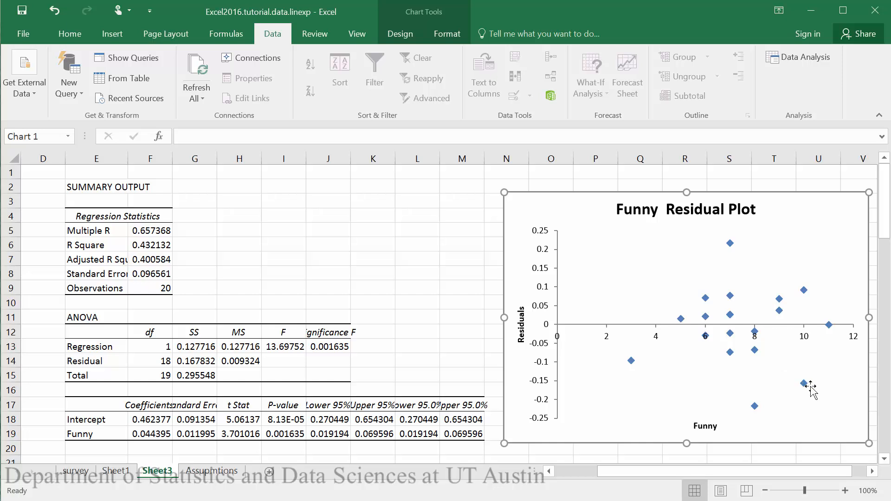
mouse_move(824, 391)
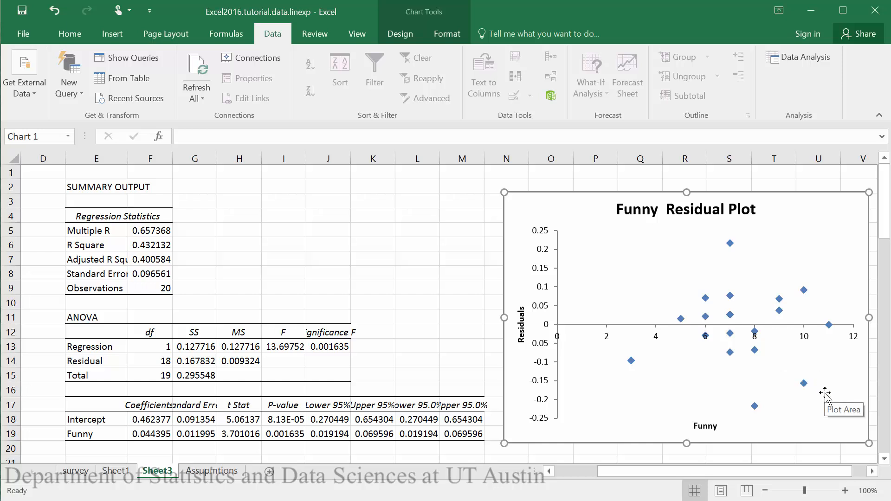
mouse_move(632, 366)
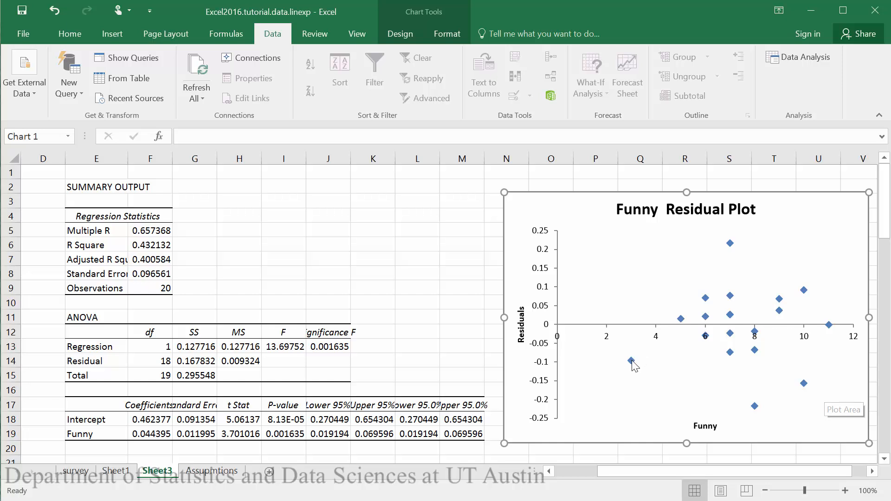
mouse_move(631, 362)
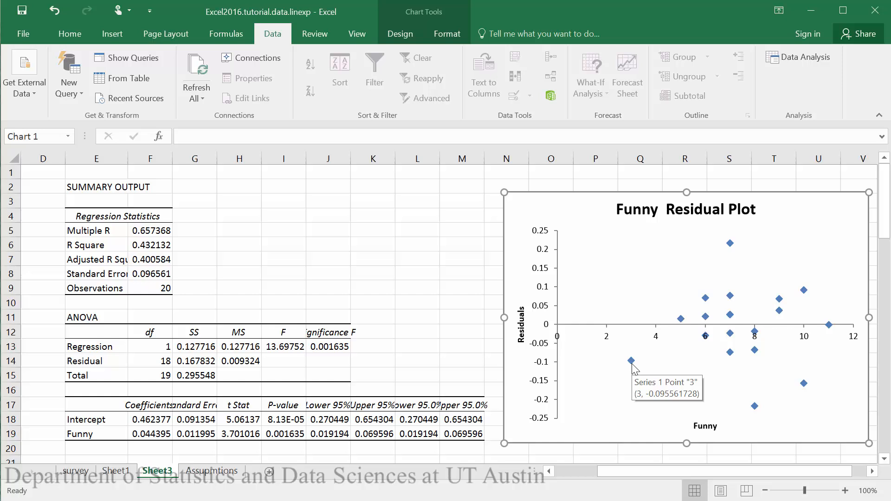
mouse_move(634, 367)
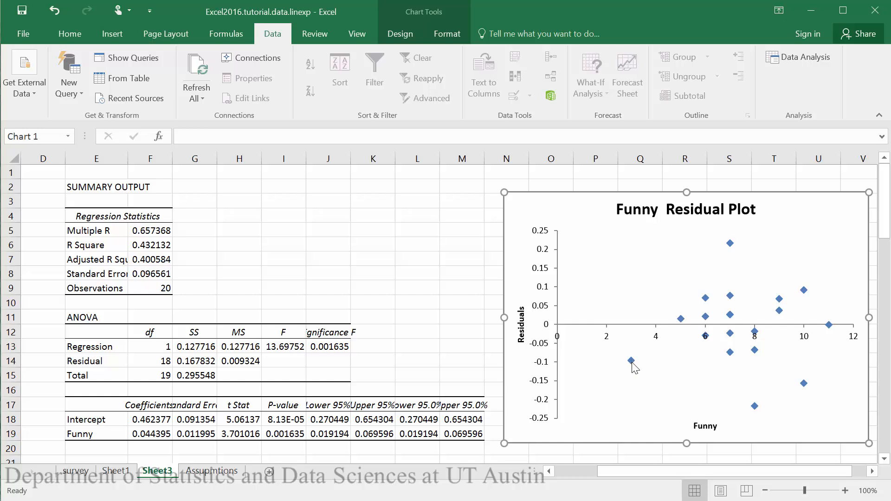
left_click(629, 360)
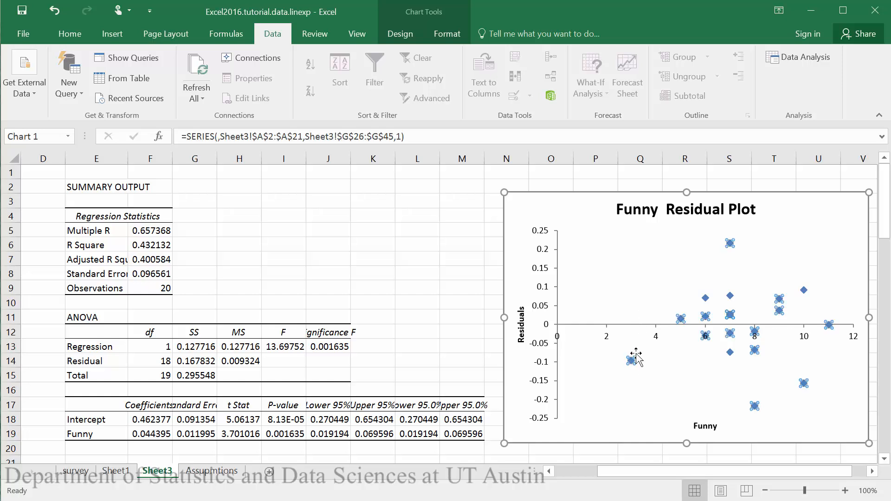
mouse_move(630, 361)
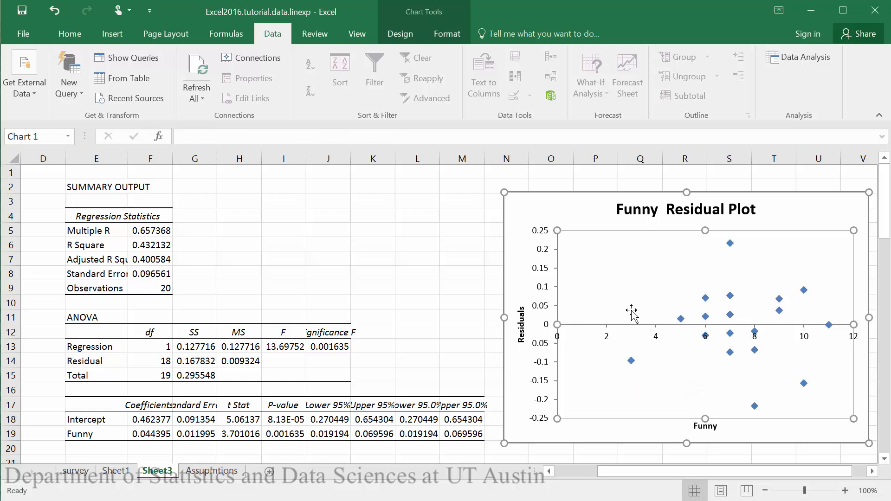
mouse_move(253, 460)
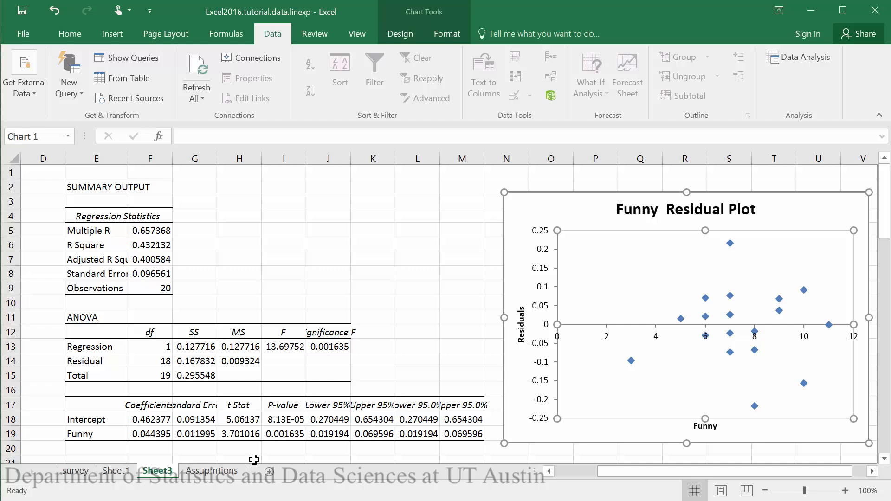
left_click(211, 471)
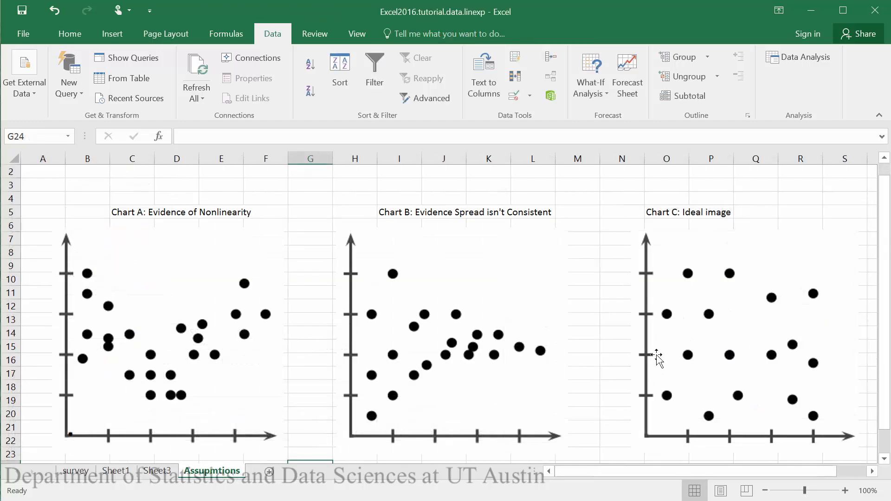
mouse_move(813, 316)
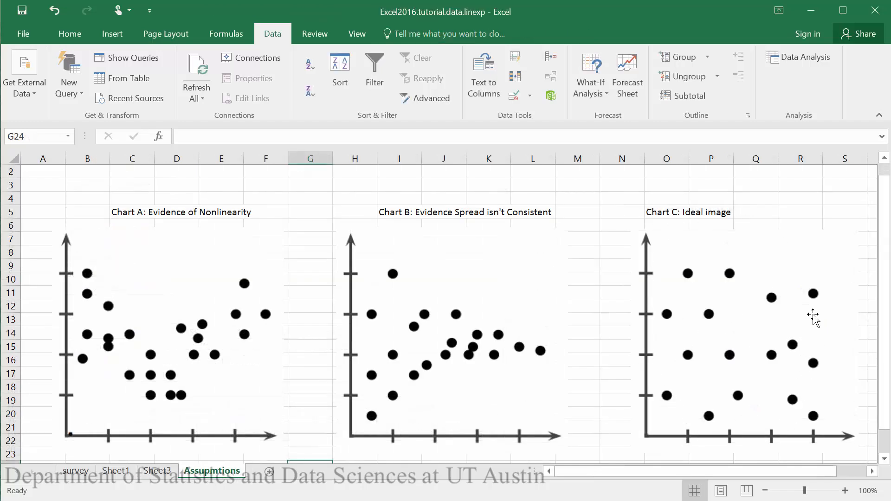
mouse_move(771, 267)
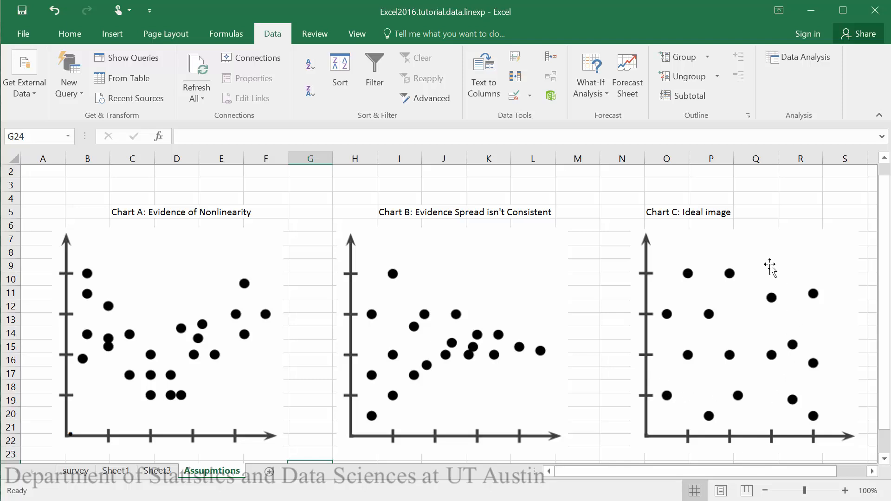
mouse_move(685, 304)
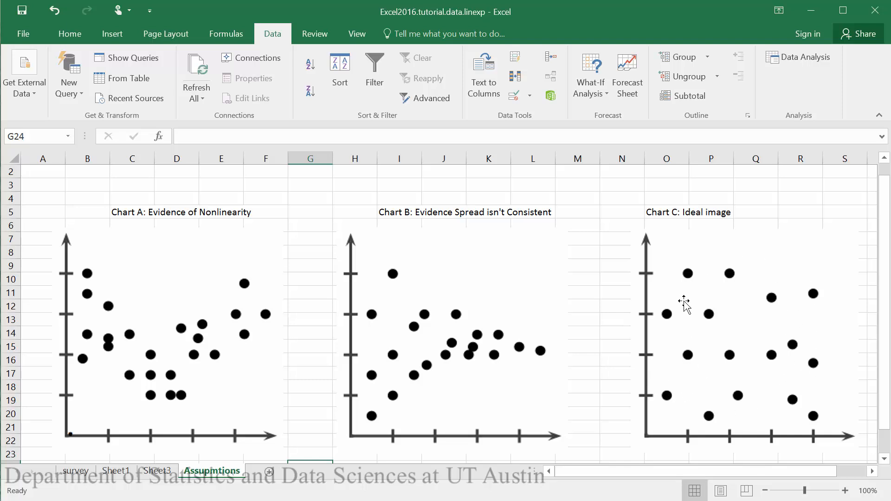
mouse_move(744, 361)
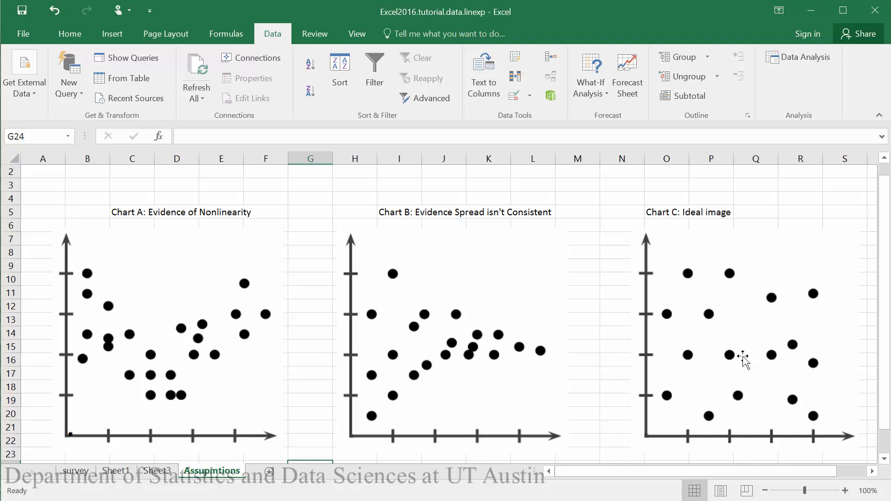
mouse_move(715, 359)
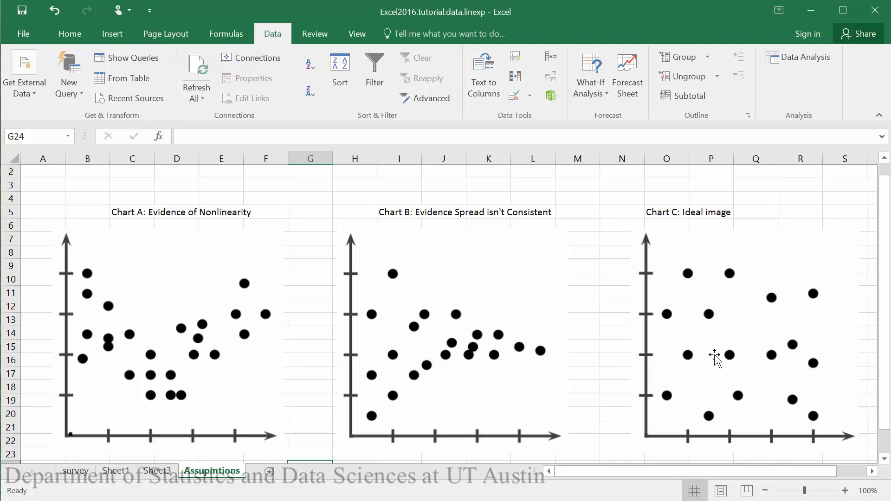
mouse_move(725, 355)
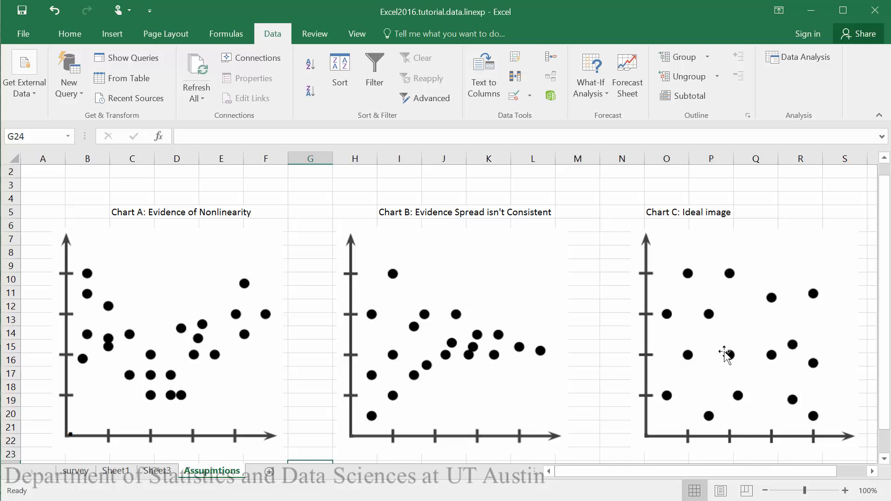
mouse_move(402, 342)
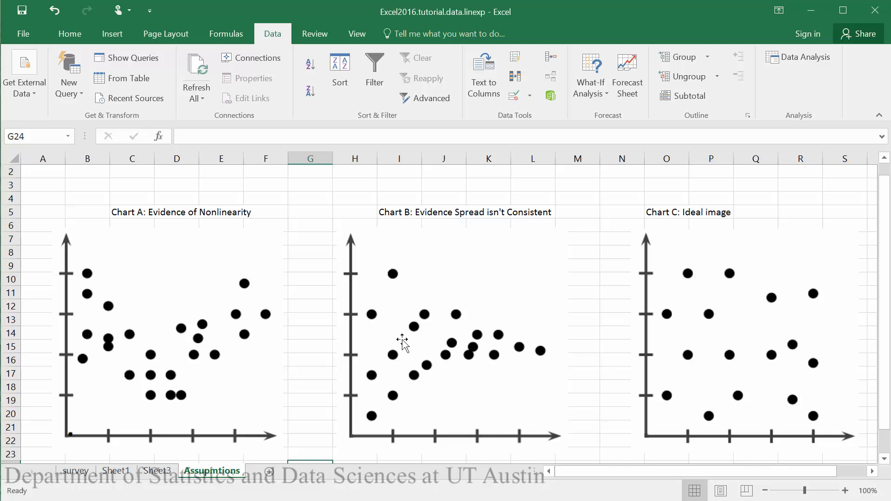
mouse_move(179, 364)
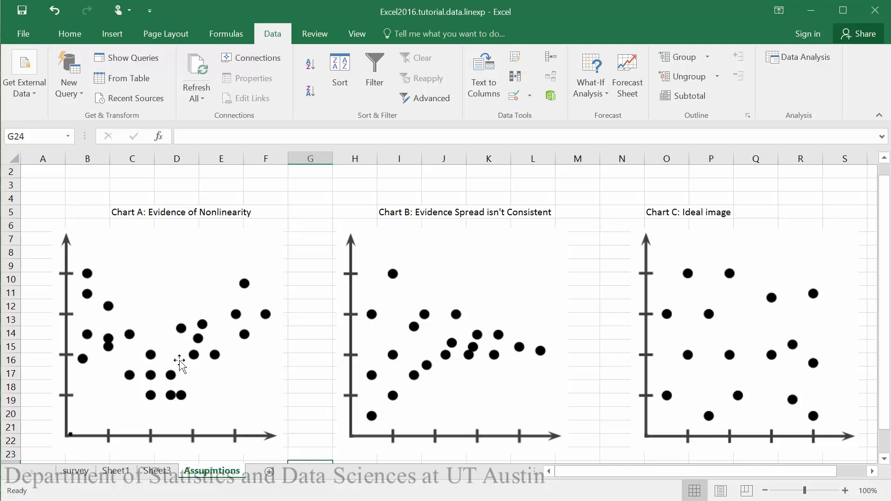
mouse_move(143, 326)
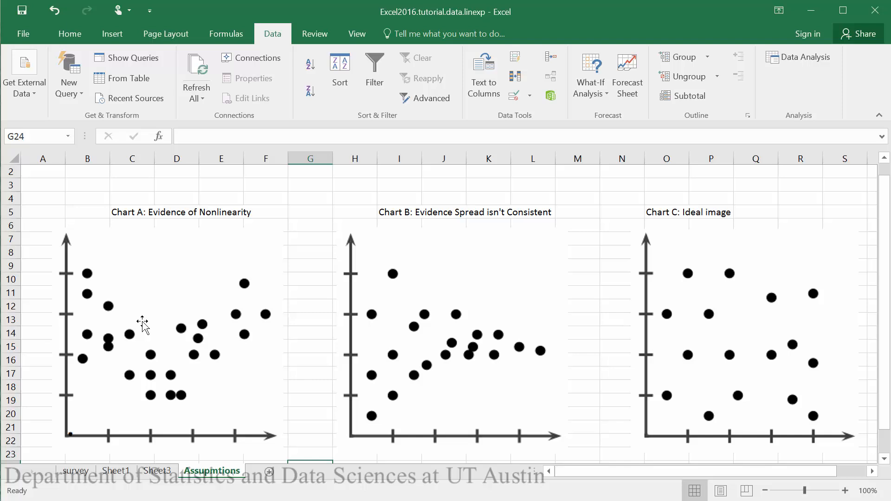
mouse_move(251, 301)
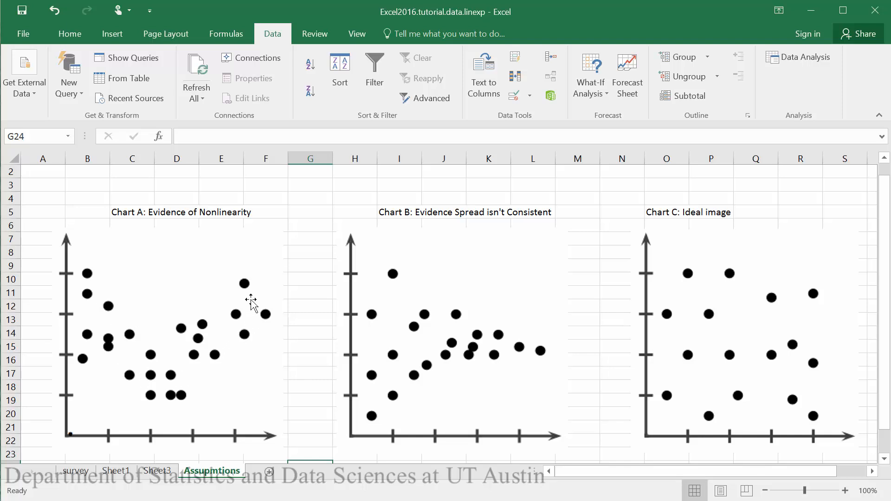
mouse_move(260, 300)
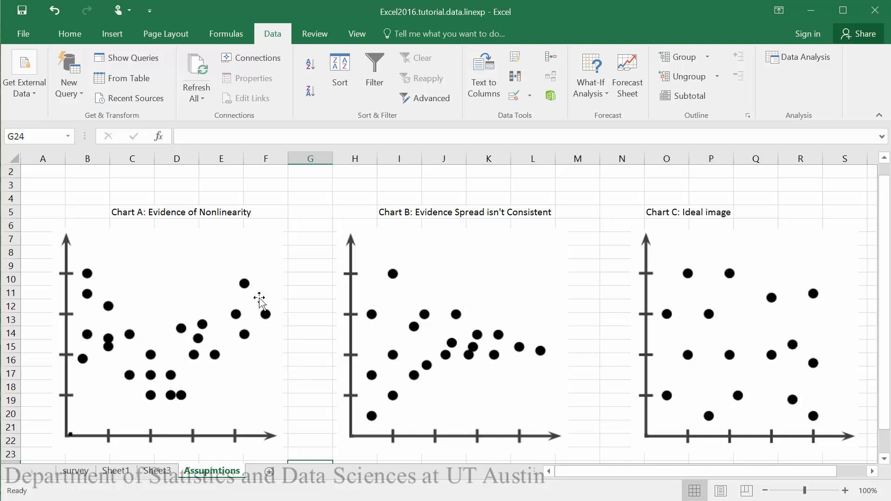
mouse_move(254, 295)
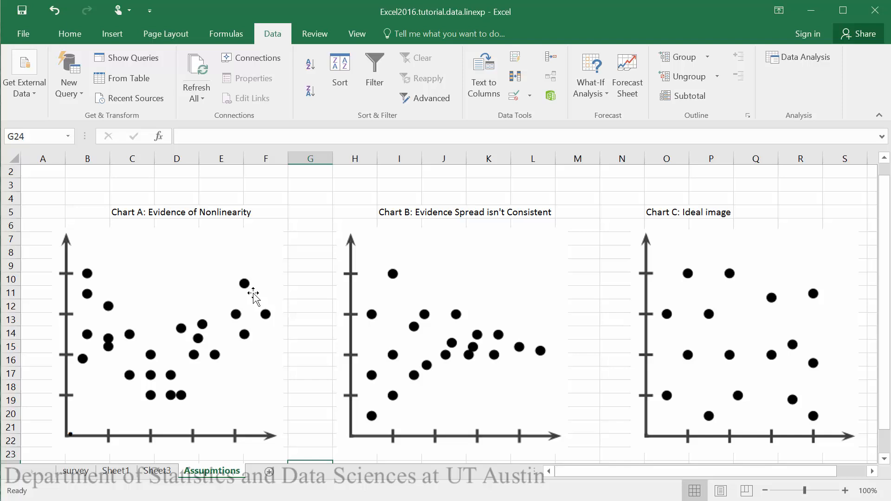
mouse_move(408, 304)
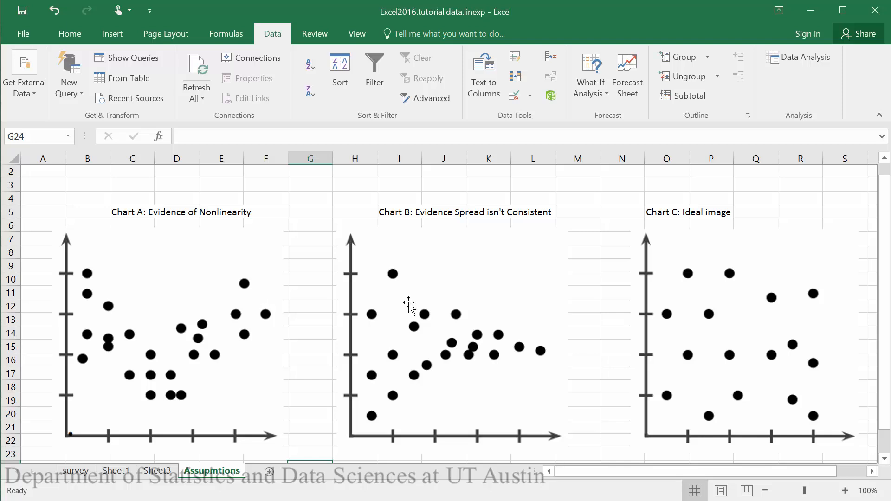
mouse_move(376, 375)
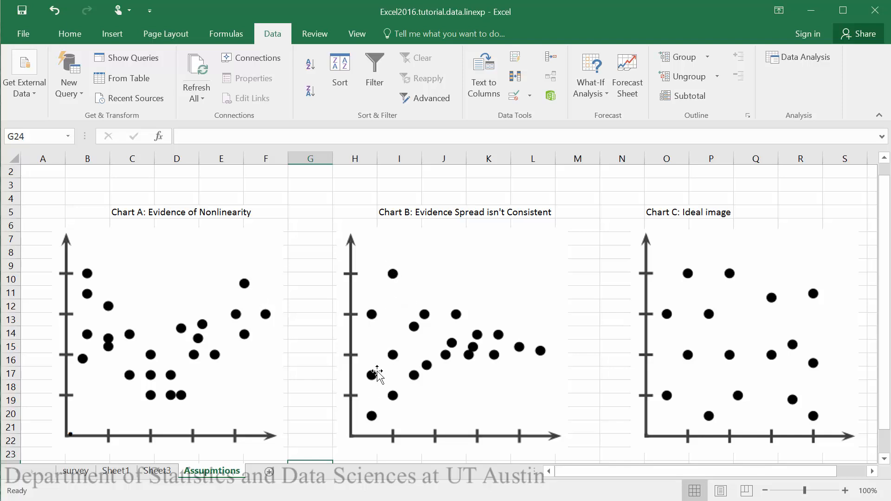
mouse_move(469, 324)
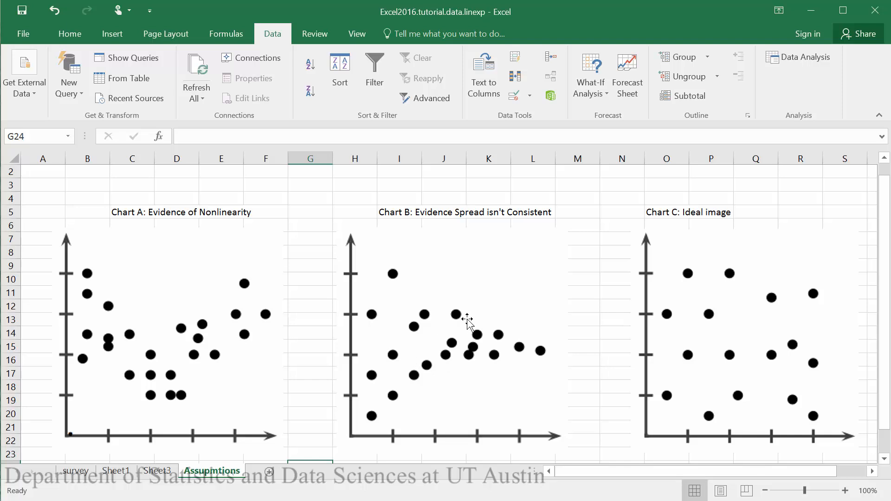
mouse_move(544, 352)
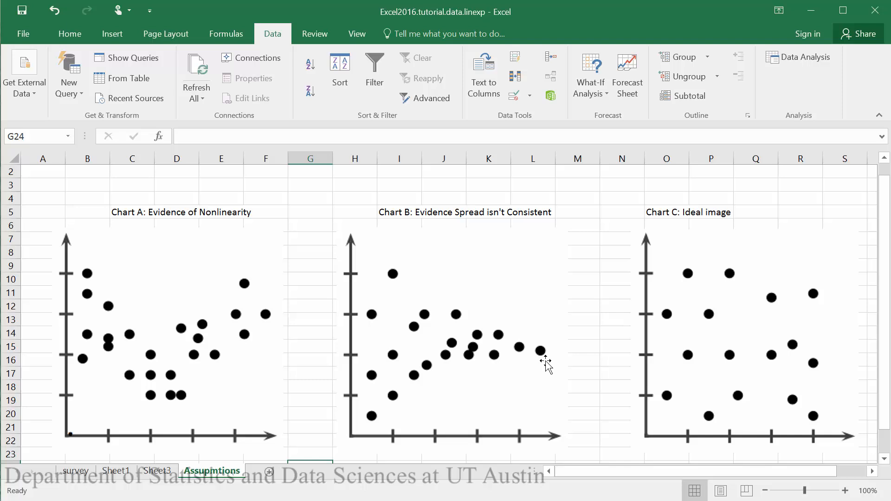
mouse_move(529, 361)
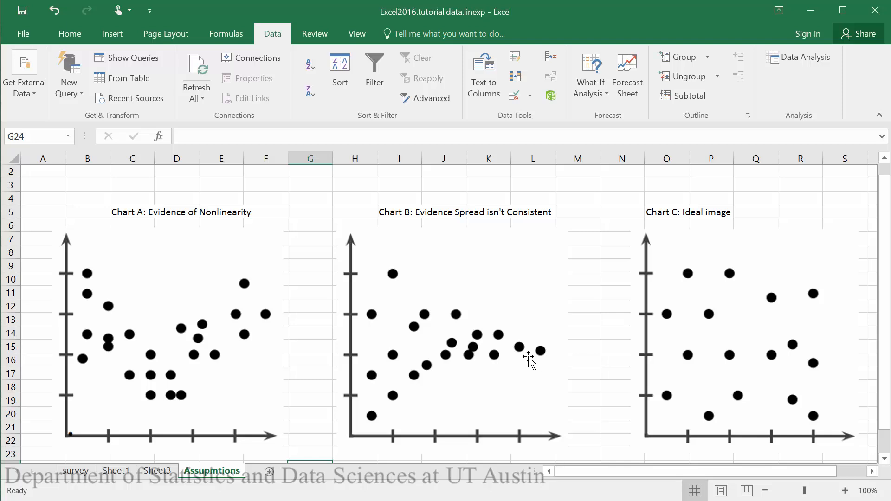
mouse_move(553, 305)
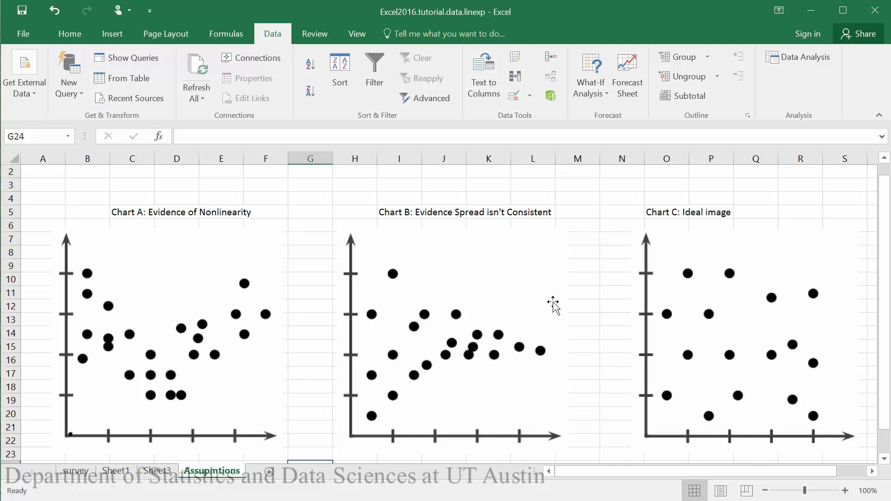
mouse_move(724, 262)
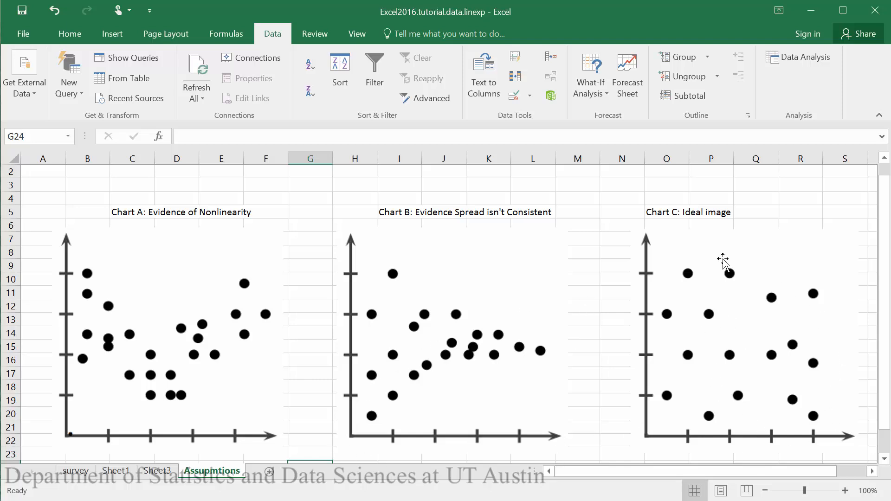
mouse_move(767, 409)
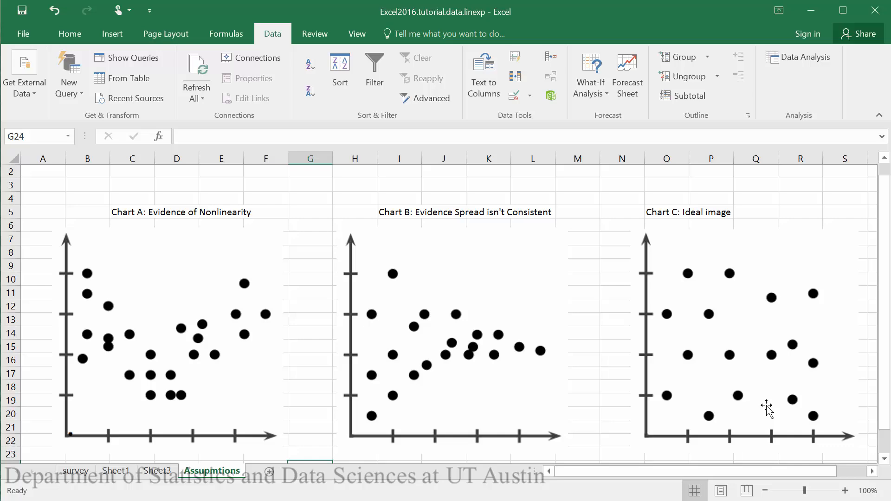
Step: Return to Sheet3 showing the regression output and Funny Residual Plot
left_click(158, 470)
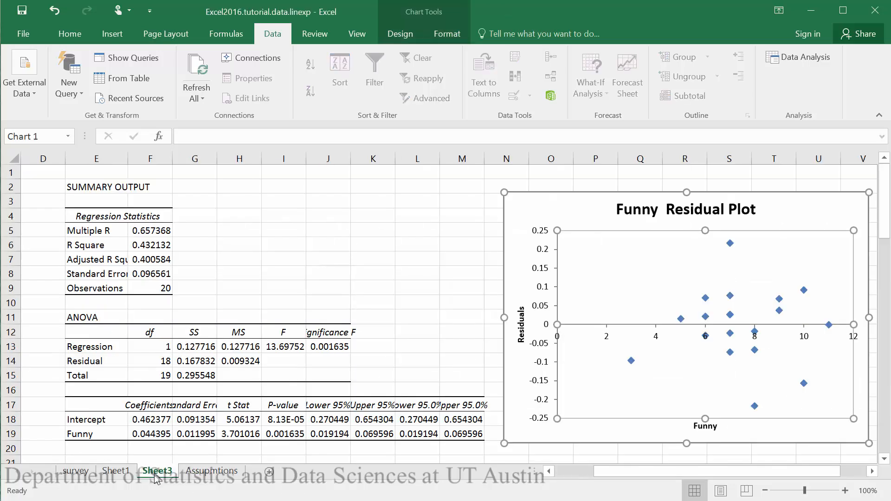
mouse_move(782, 297)
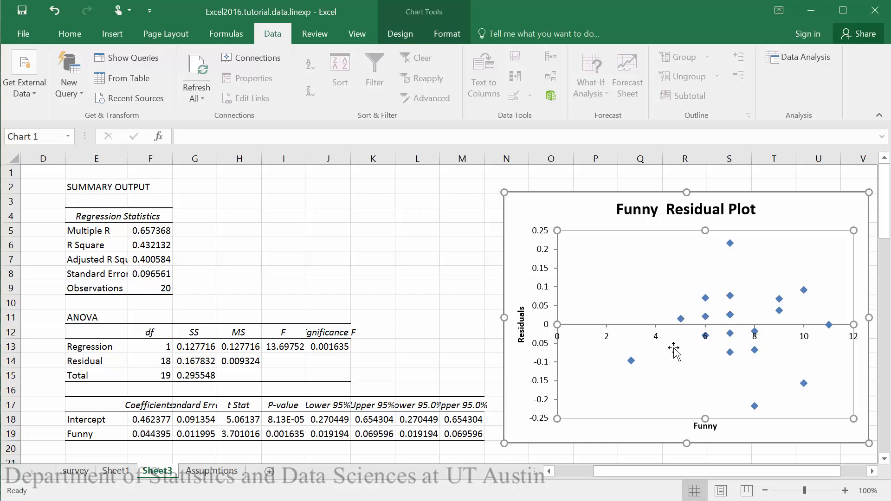
mouse_move(677, 404)
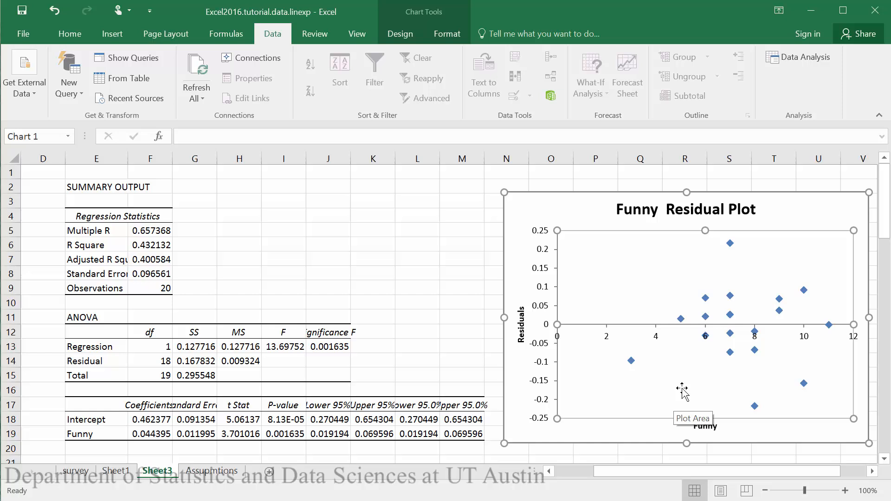
mouse_move(727, 350)
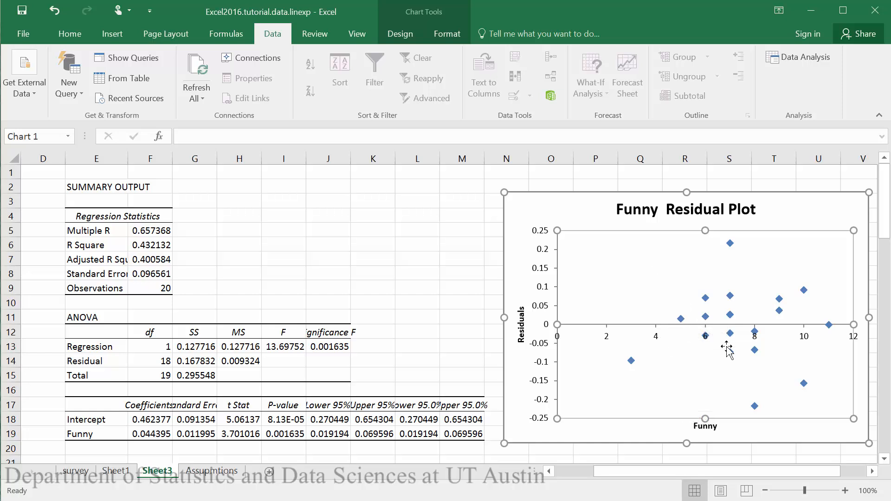
mouse_move(835, 271)
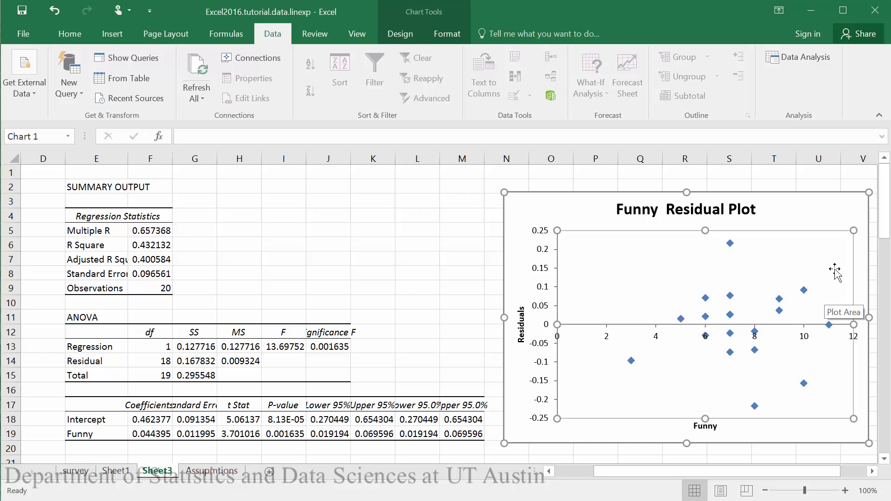
mouse_move(814, 245)
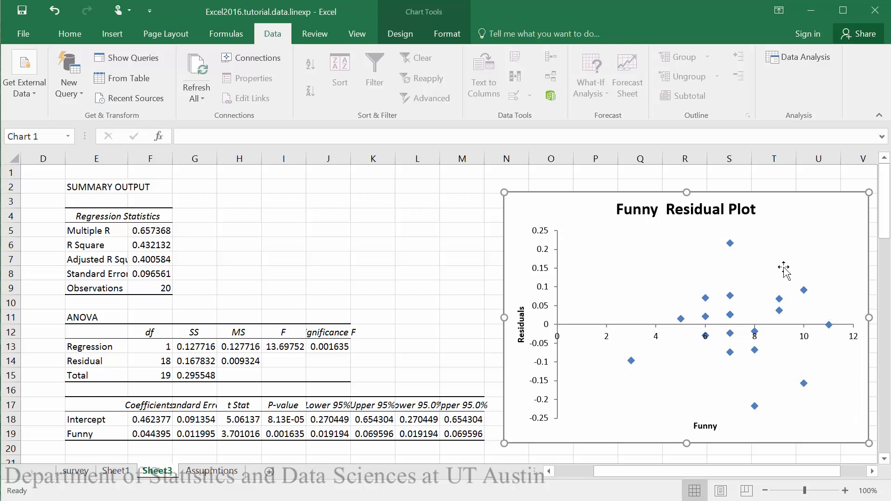
mouse_move(632, 412)
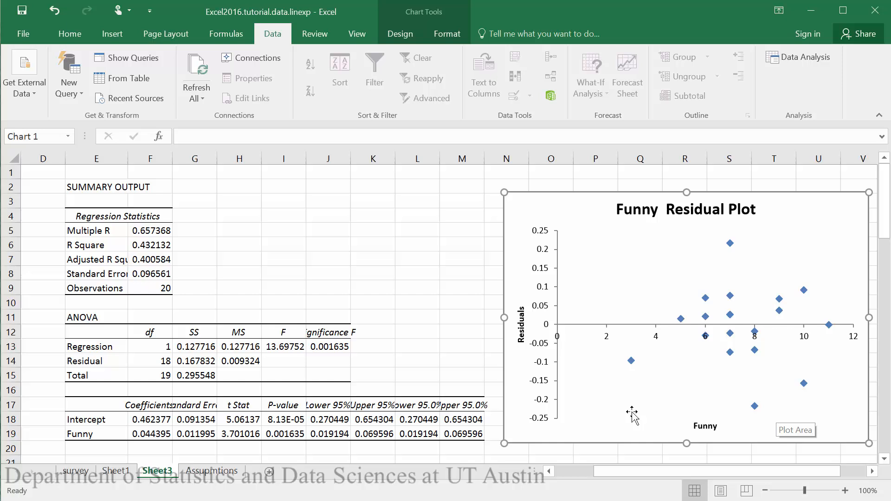
mouse_move(630, 362)
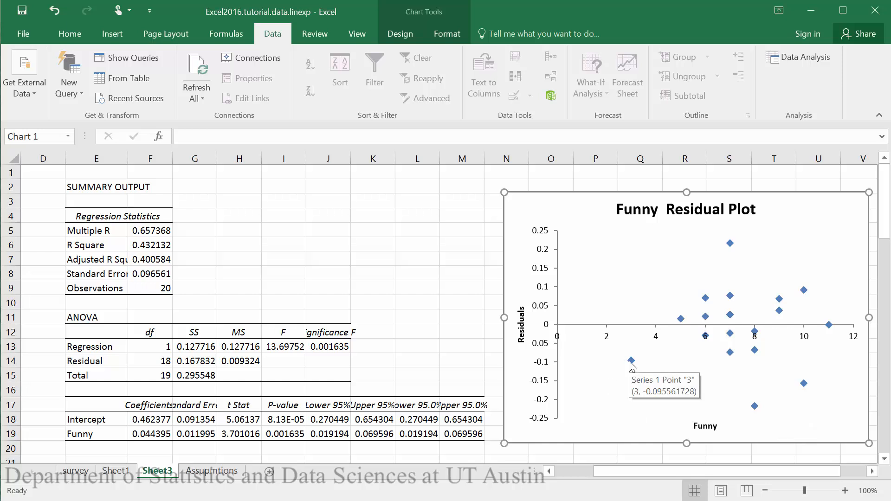
mouse_move(747, 265)
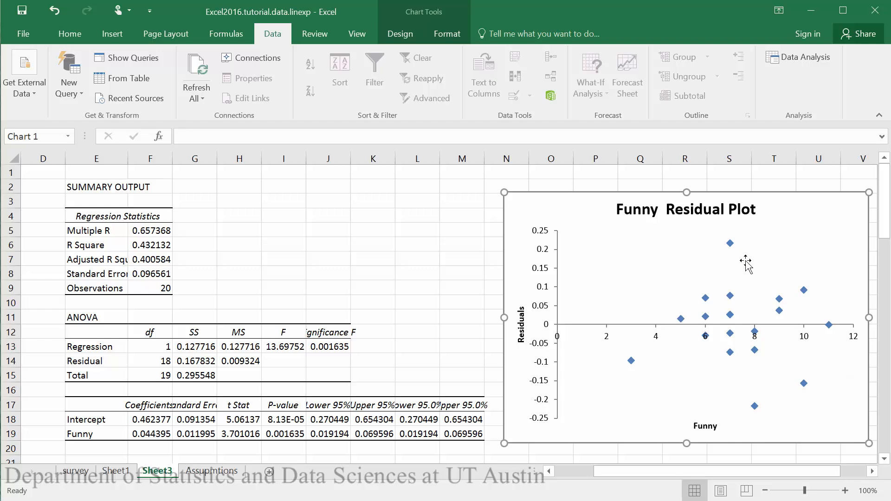
mouse_move(791, 315)
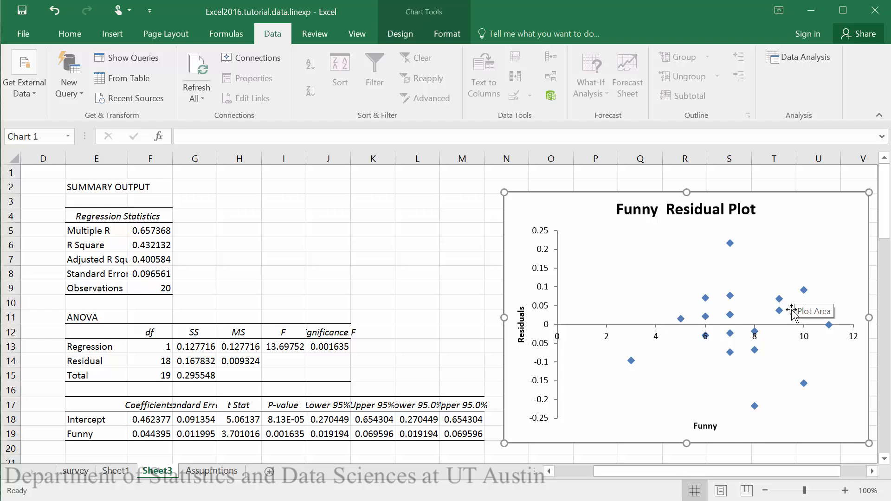